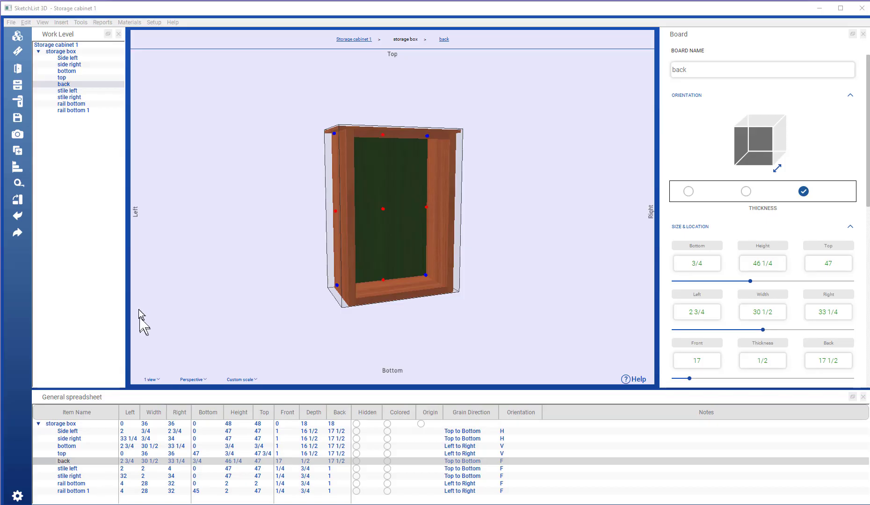
{"action": "mouse_move", "coordinate": [169, 288]}
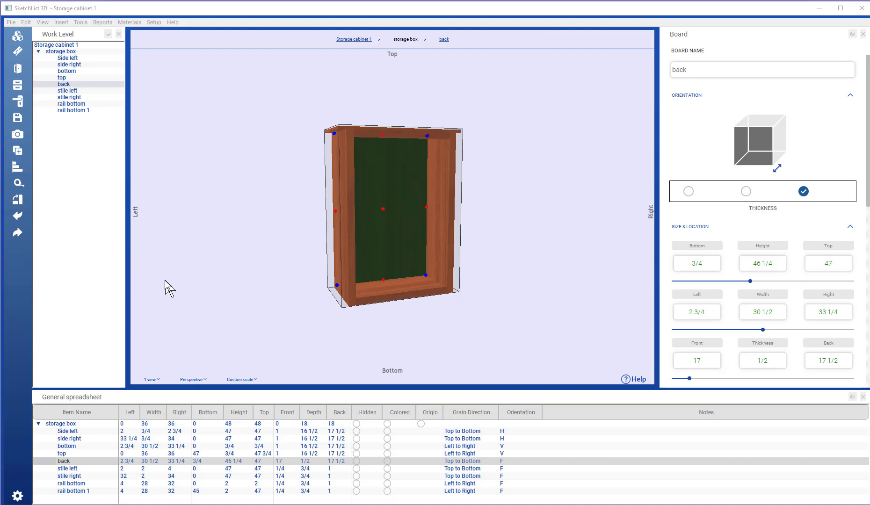
{"action": "mouse_move", "coordinate": [325, 310]}
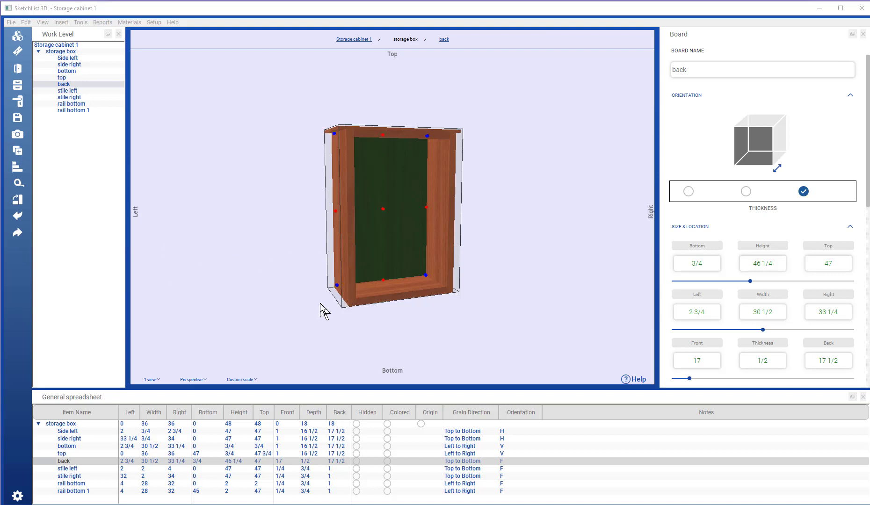
{"action": "mouse_move", "coordinate": [284, 261]}
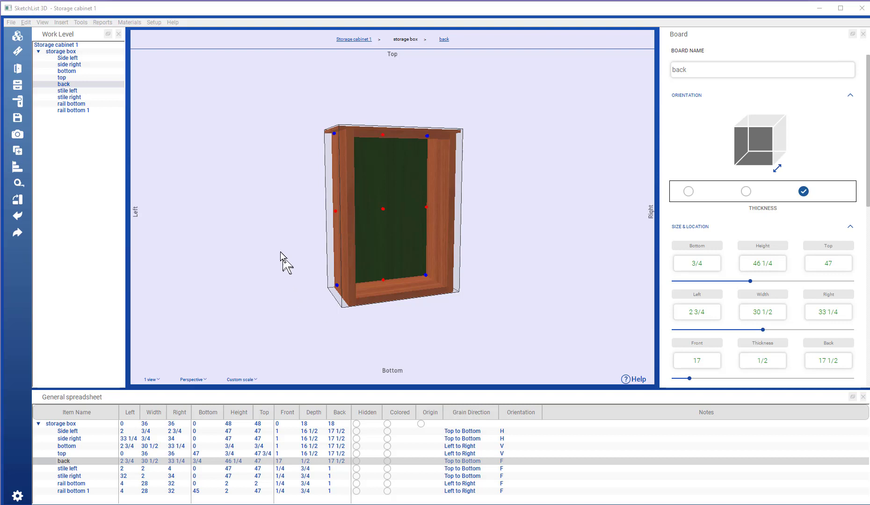
{"action": "mouse_move", "coordinate": [71, 58]}
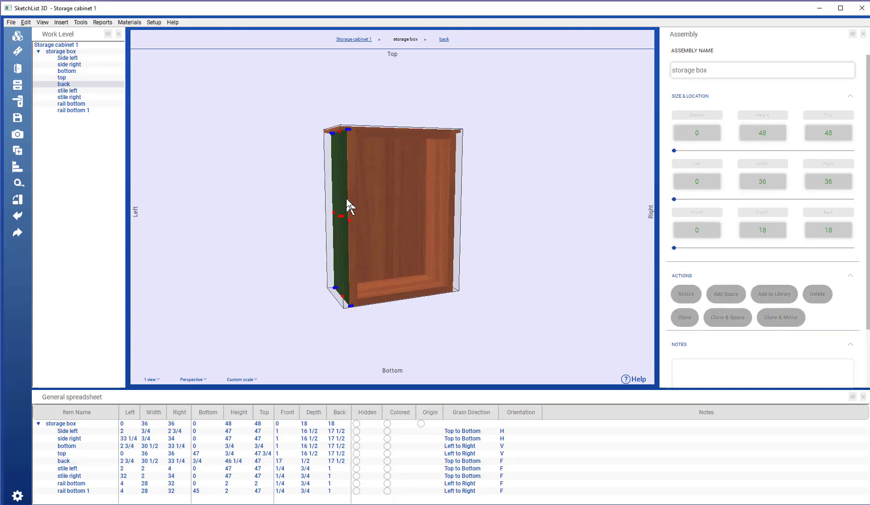
Clone the bottom rail as 'rail middle', spaced 12 above it measured from the bottom.
{"action": "left_click", "coordinate": [71, 104]}
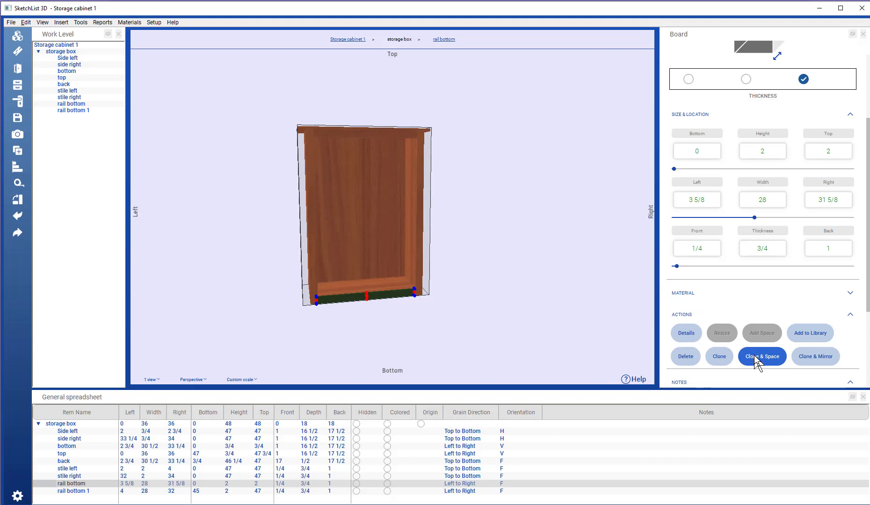
{"action": "left_click", "coordinate": [762, 356]}
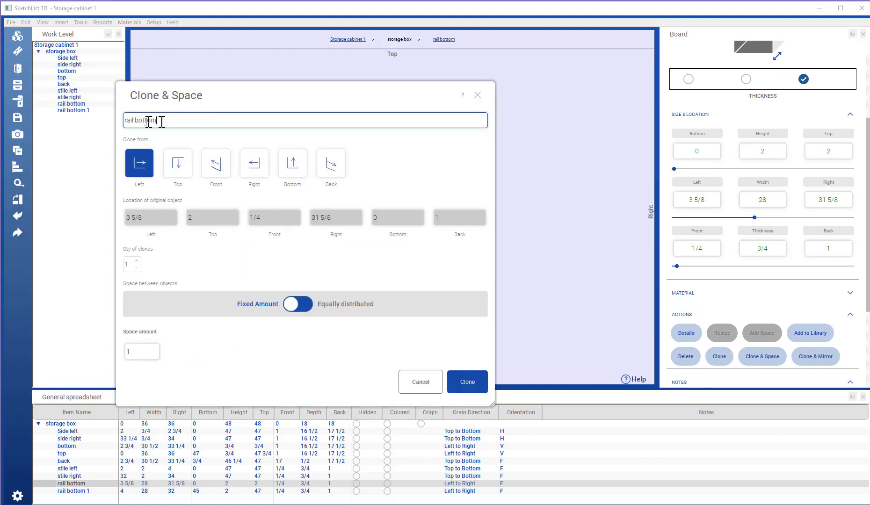
{"action": "double_click", "coordinate": [144, 121]}
{"action": "type", "text": "iddle"}
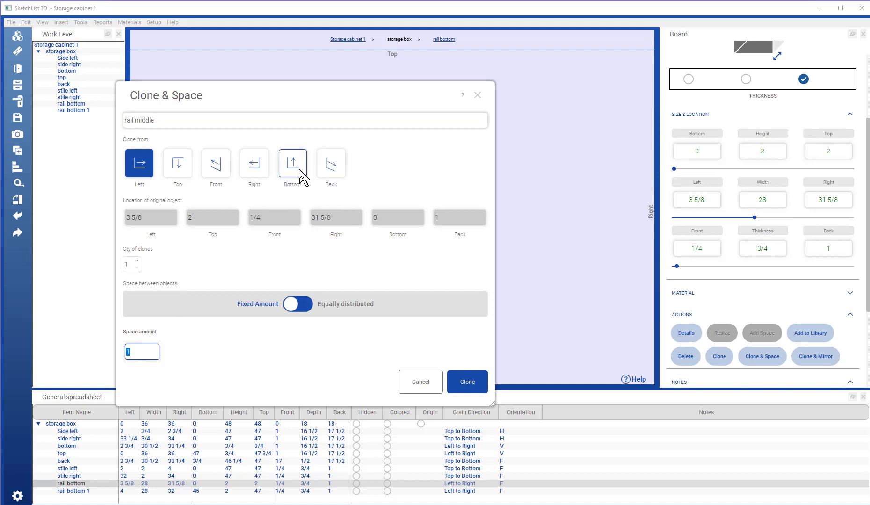
{"action": "left_click", "coordinate": [293, 163]}
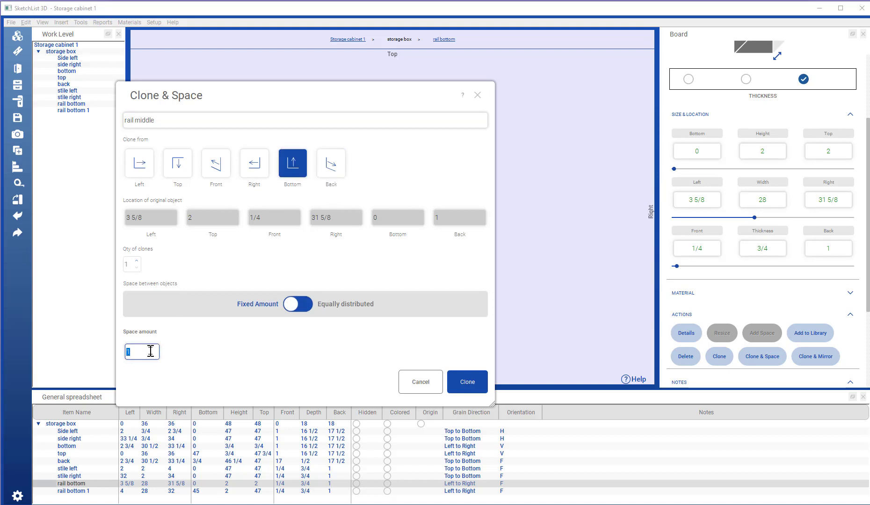
{"action": "type", "text": "2"}
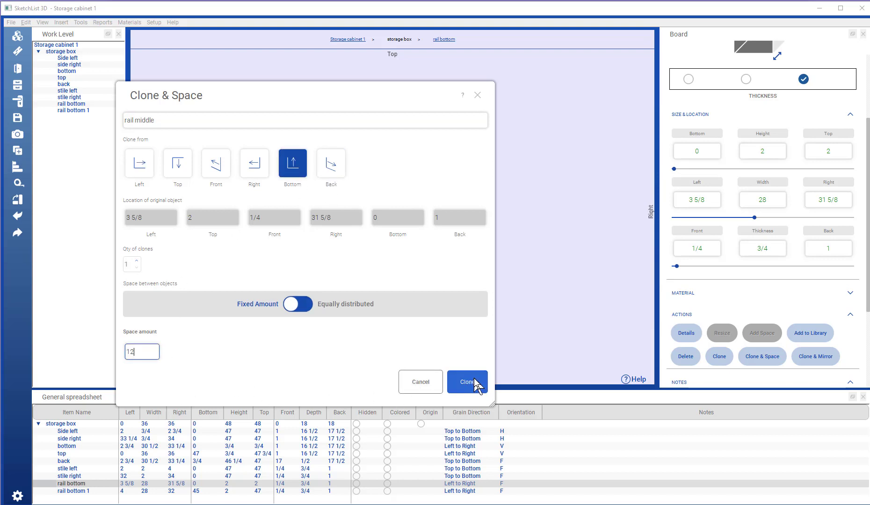
{"action": "left_click", "coordinate": [467, 382]}
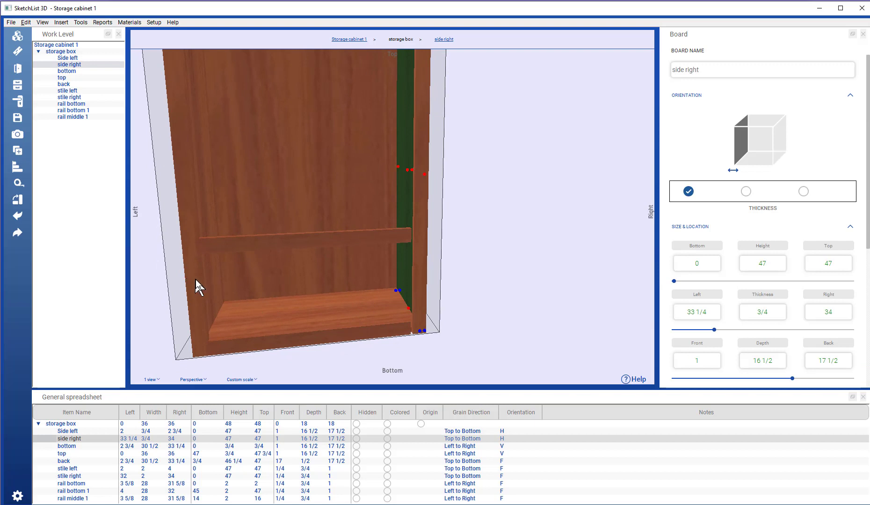
Set the middle rail's right edge to 32, then select the bottom rail to match it.
{"action": "left_click", "coordinate": [73, 117]}
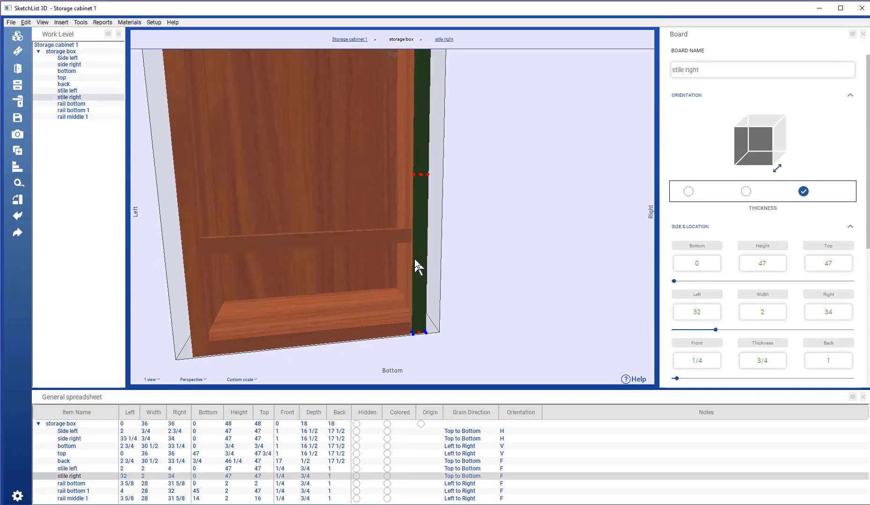
{"action": "mouse_move", "coordinate": [401, 245]}
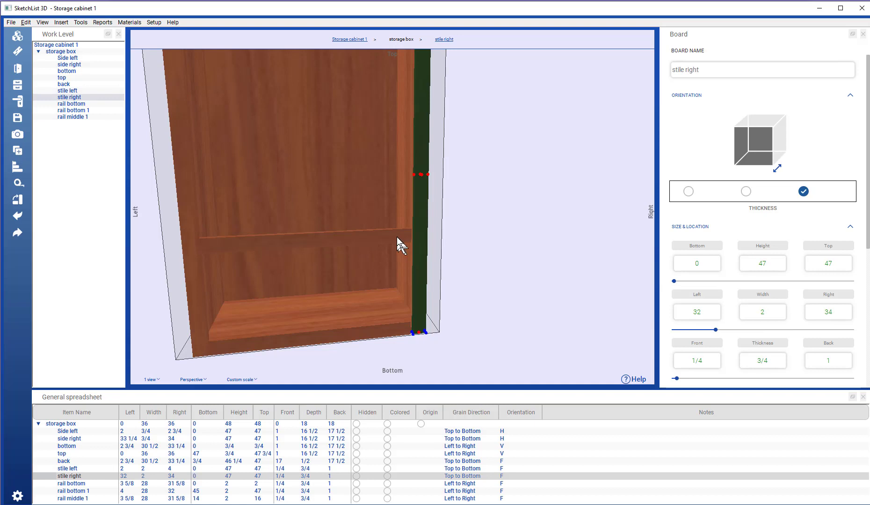
{"action": "left_click", "coordinate": [73, 117]}
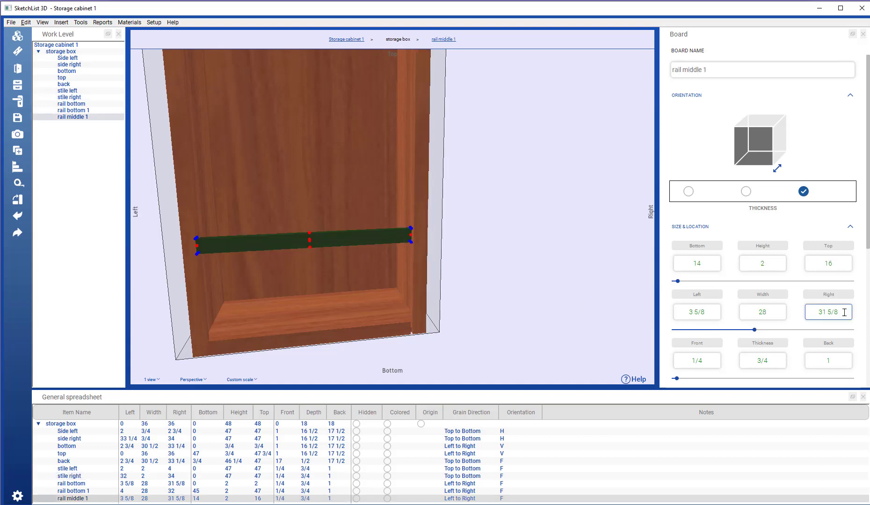
{"action": "type", "text": "32"}
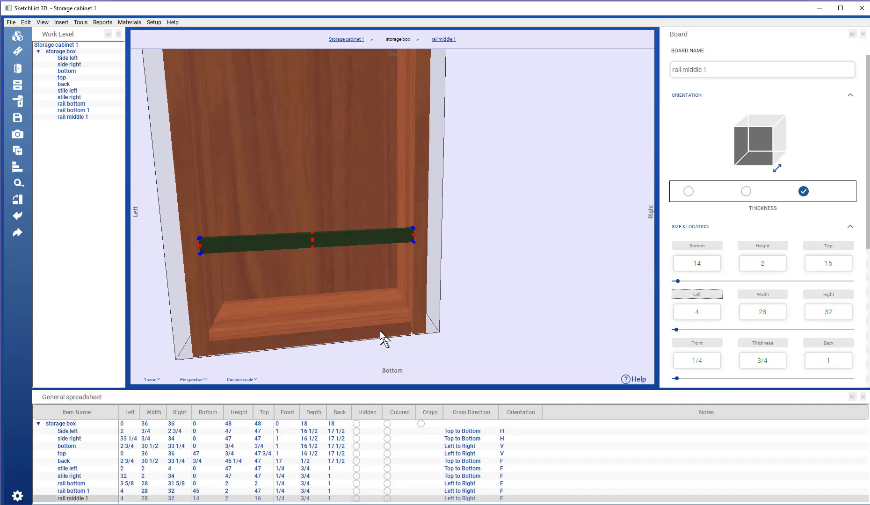
{"action": "left_click", "coordinate": [72, 103]}
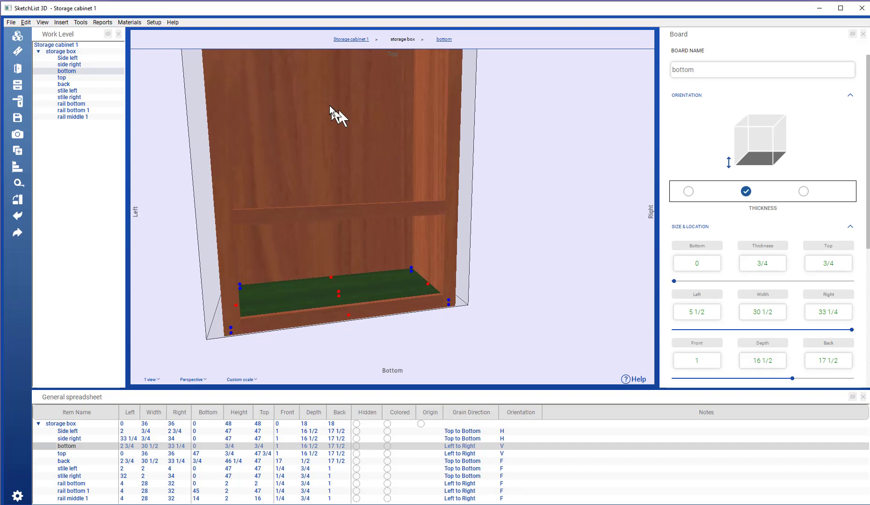
{"action": "mouse_move", "coordinate": [333, 117]}
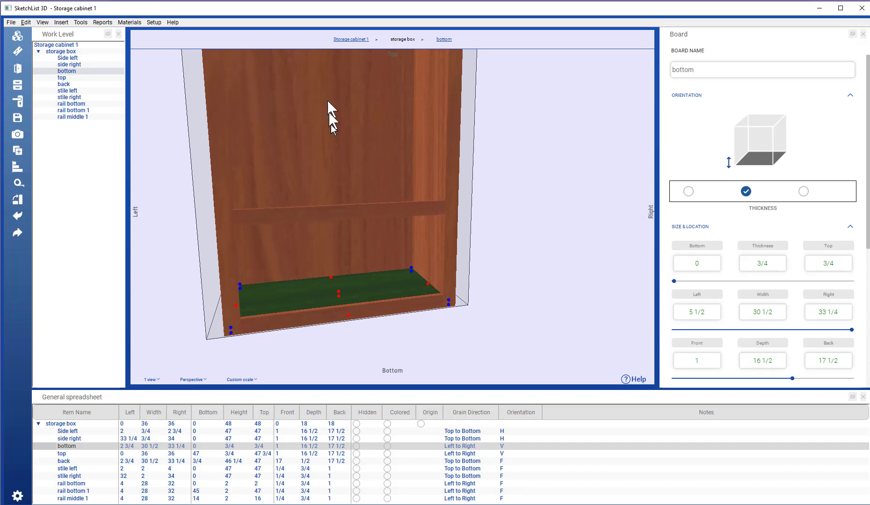
{"action": "mouse_move", "coordinate": [234, 267]}
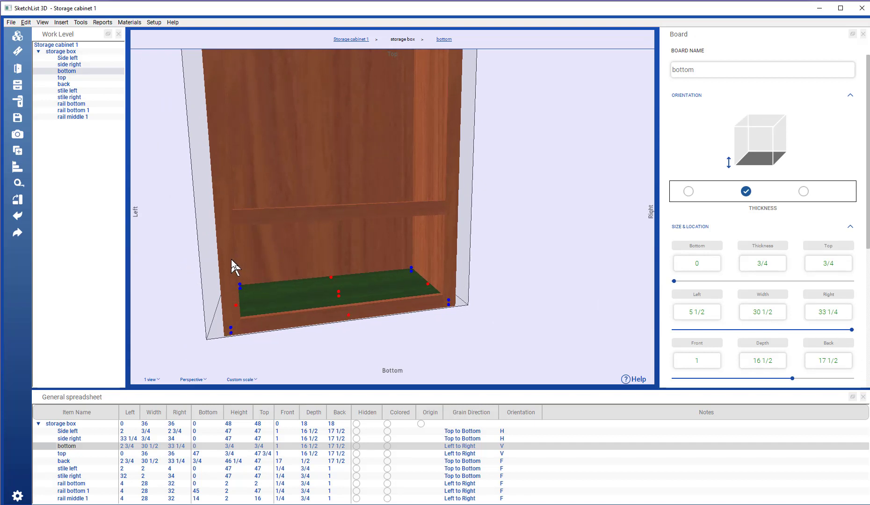
Clone the left stile and centre the copy horizontally across the cabinet.
{"action": "left_click", "coordinate": [67, 91]}
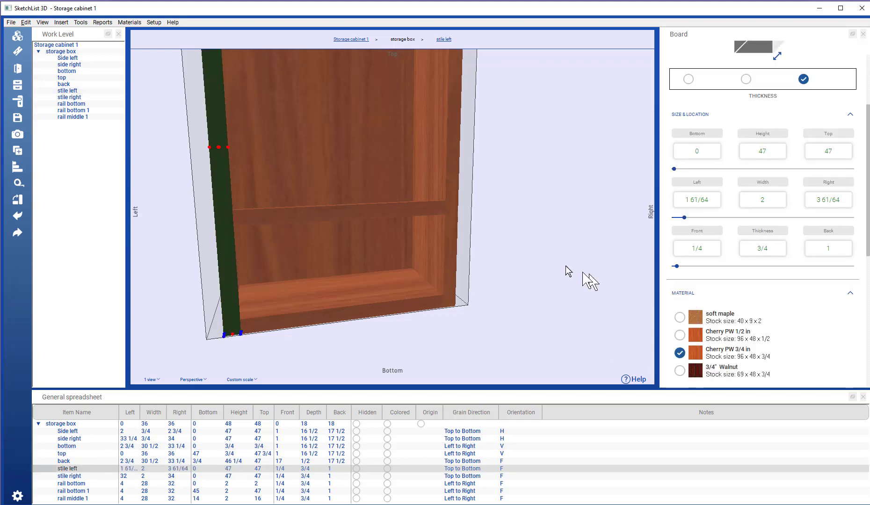
{"action": "scroll", "scroll_direction": "down", "scroll_amount": 3}
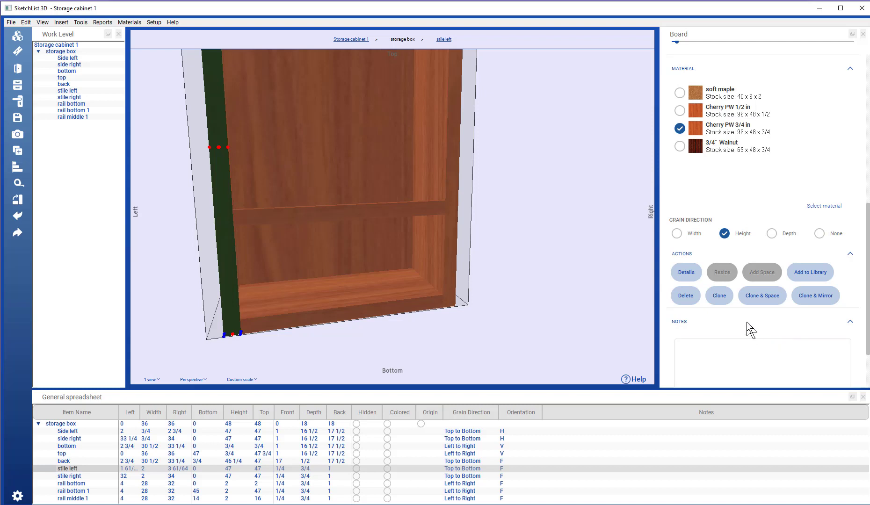
{"action": "left_click", "coordinate": [718, 295]}
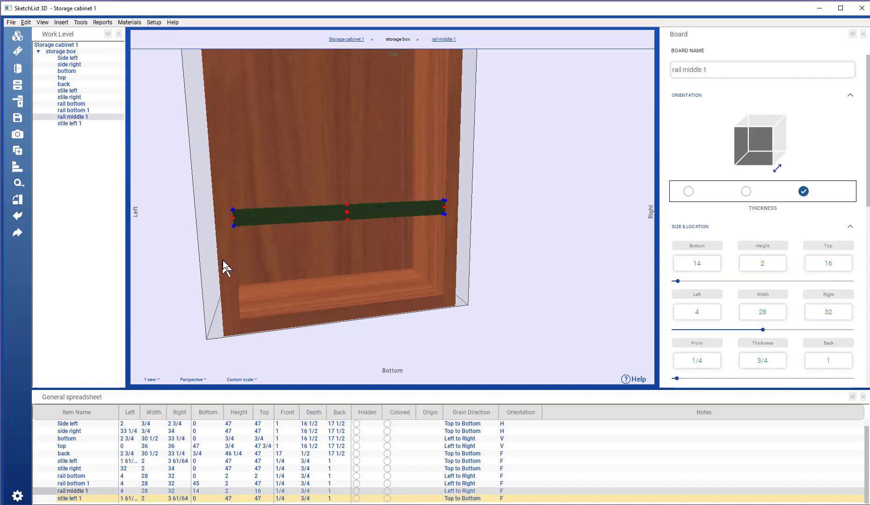
{"action": "left_click", "coordinate": [69, 123]}
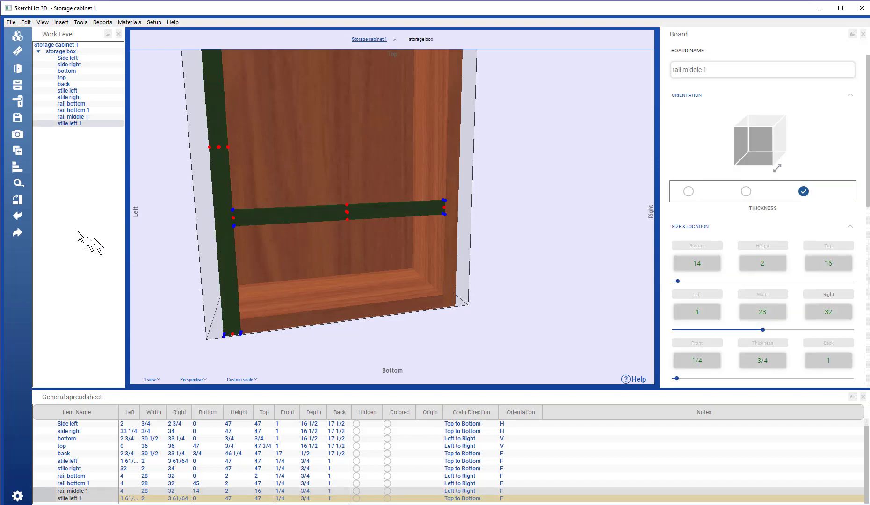
{"action": "mouse_move", "coordinate": [20, 166]}
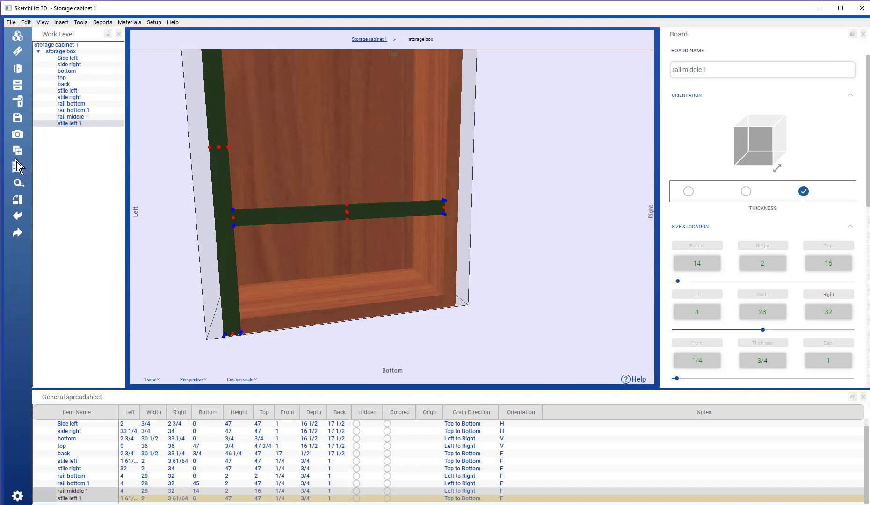
{"action": "left_click", "coordinate": [17, 166]}
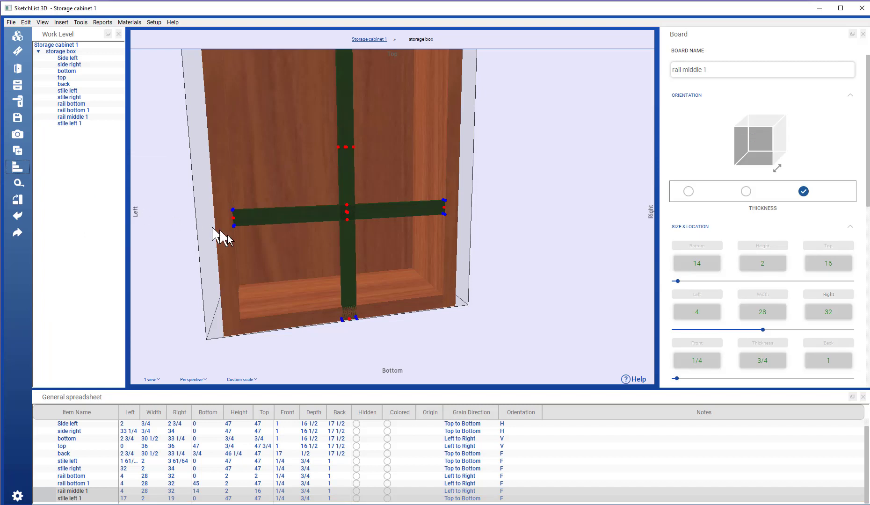
{"action": "mouse_move", "coordinate": [341, 270]}
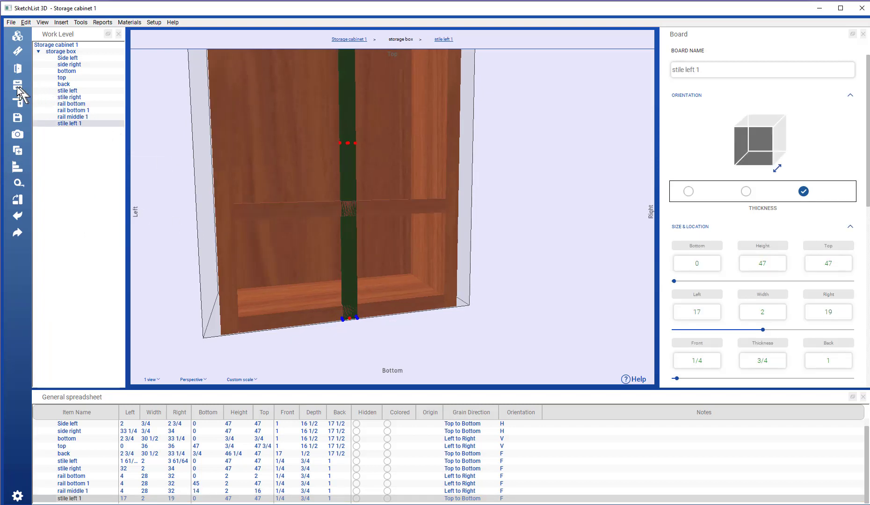
{"action": "mouse_move", "coordinate": [16, 86]}
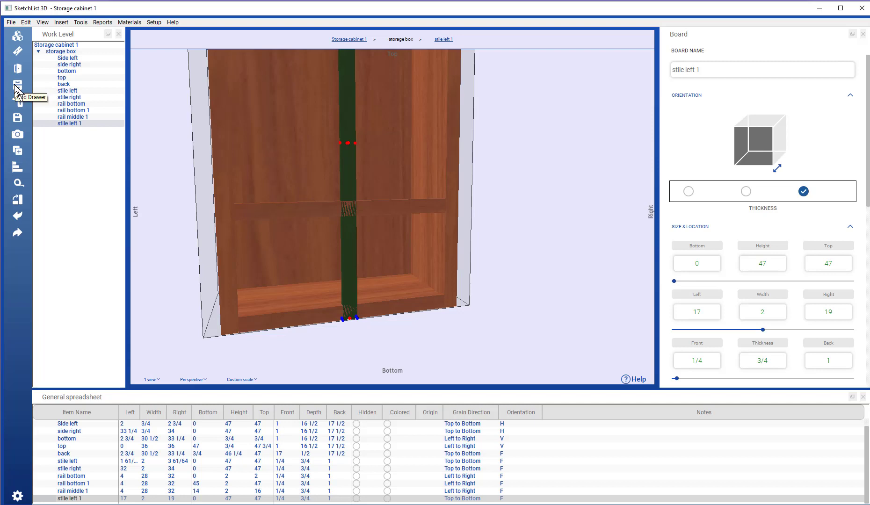
Add a new drawer, Drawer0, and set its height to 12.
{"action": "left_click", "coordinate": [17, 85]}
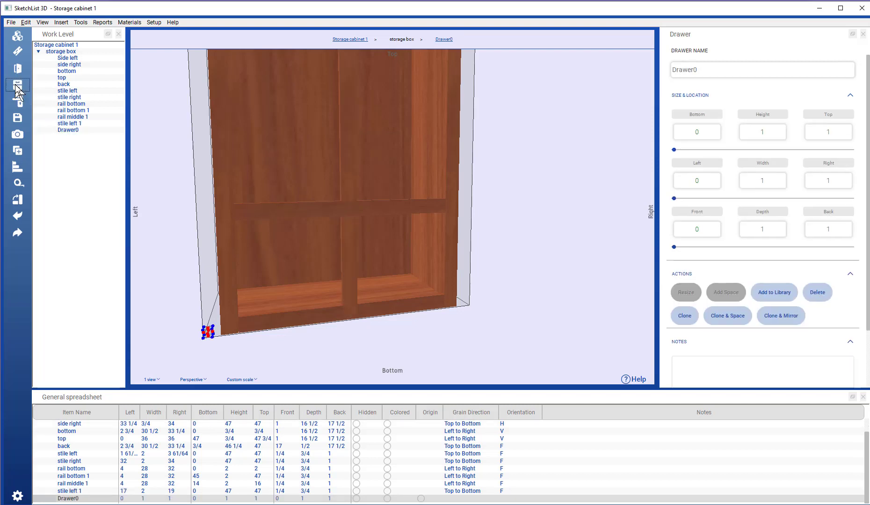
{"action": "left_click", "coordinate": [696, 132]}
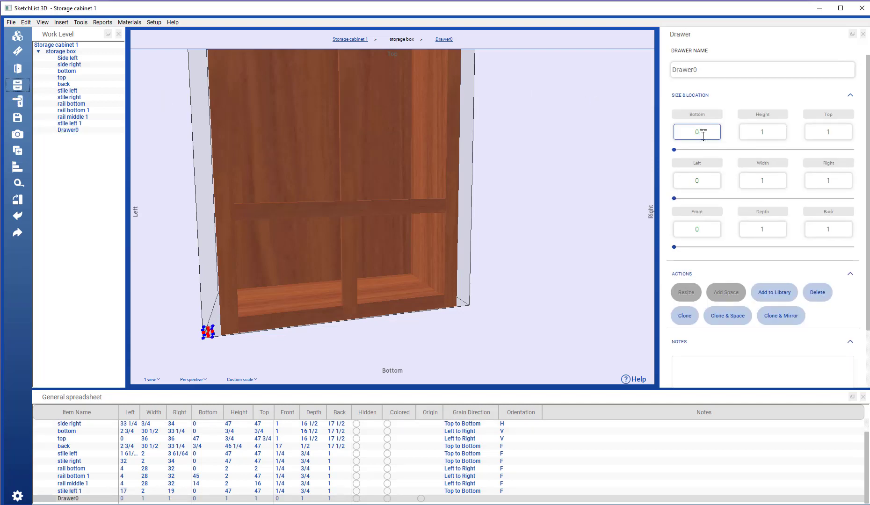
{"action": "left_click", "coordinate": [763, 132]}
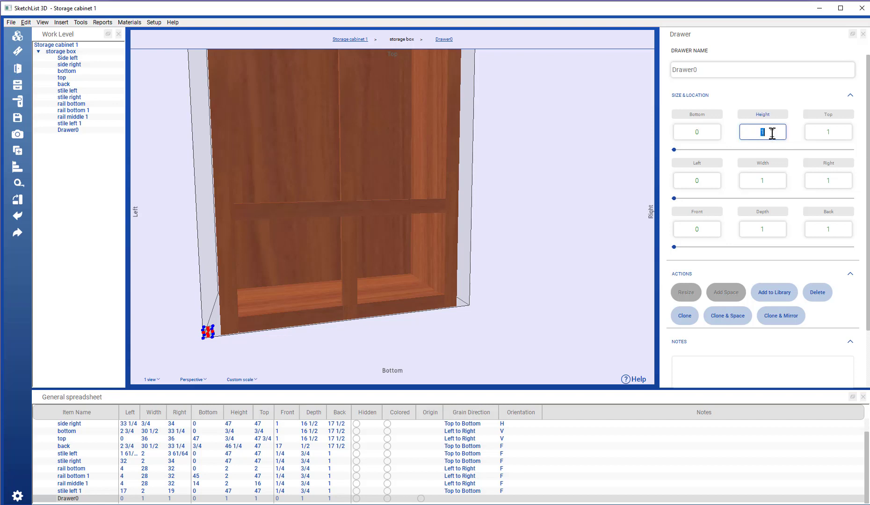
{"action": "type", "text": "12"}
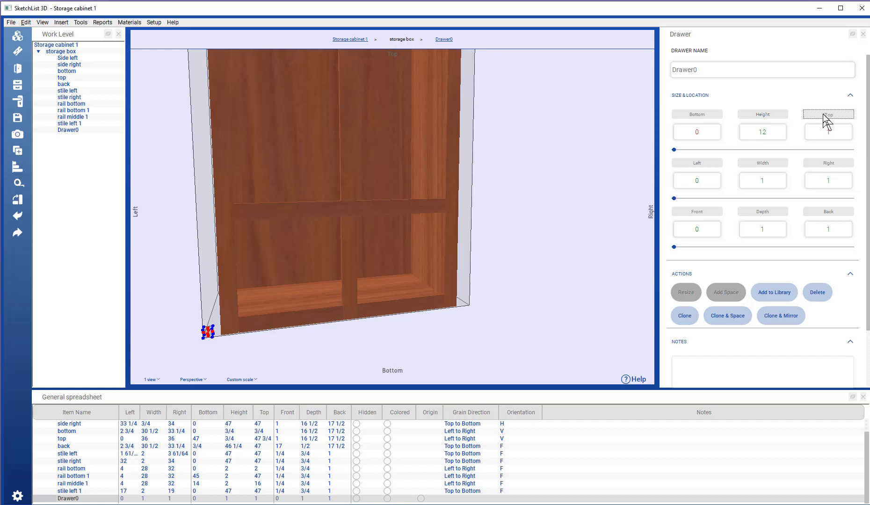
{"action": "type", "text": "12"}
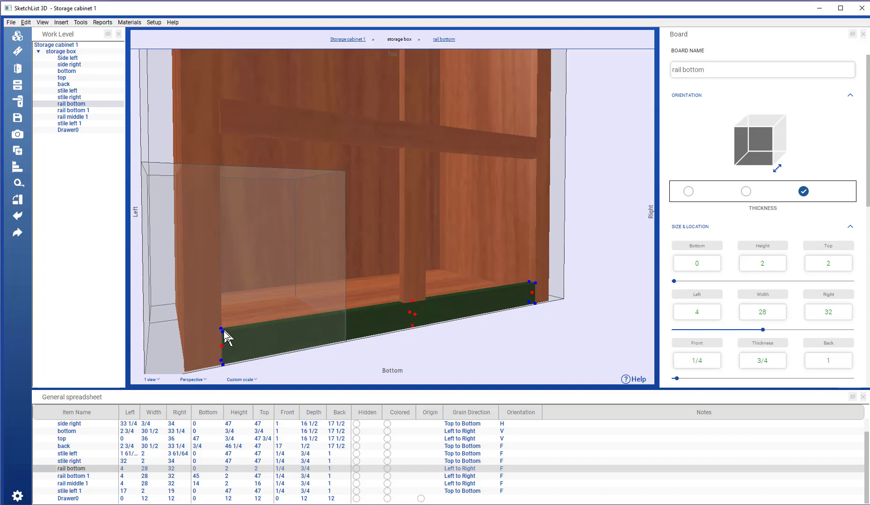
Resize Drawer0's right edge to 17, making it 13 wide from left 4.
{"action": "left_click", "coordinate": [222, 330]}
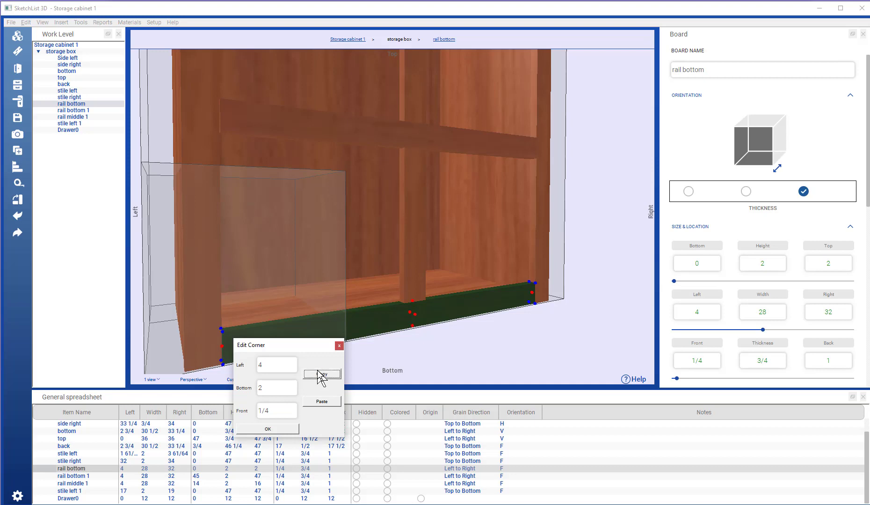
{"action": "left_click", "coordinate": [68, 130]}
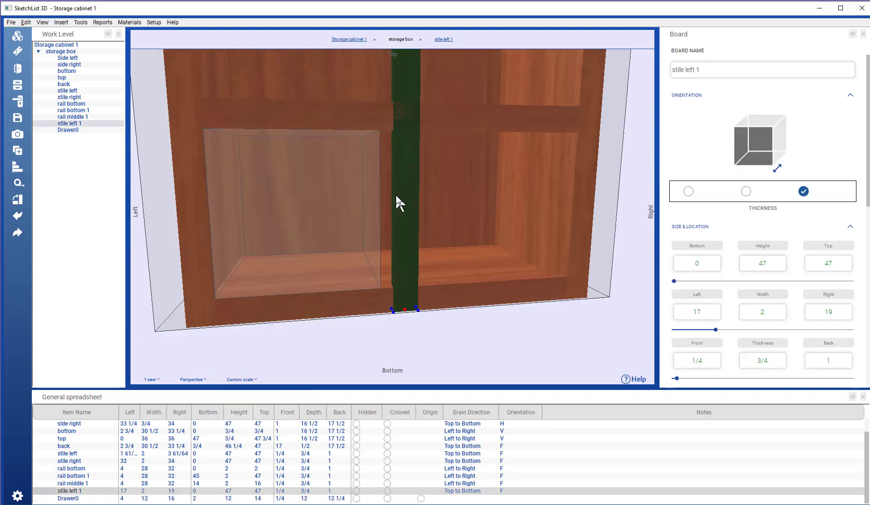
{"action": "mouse_move", "coordinate": [332, 204]}
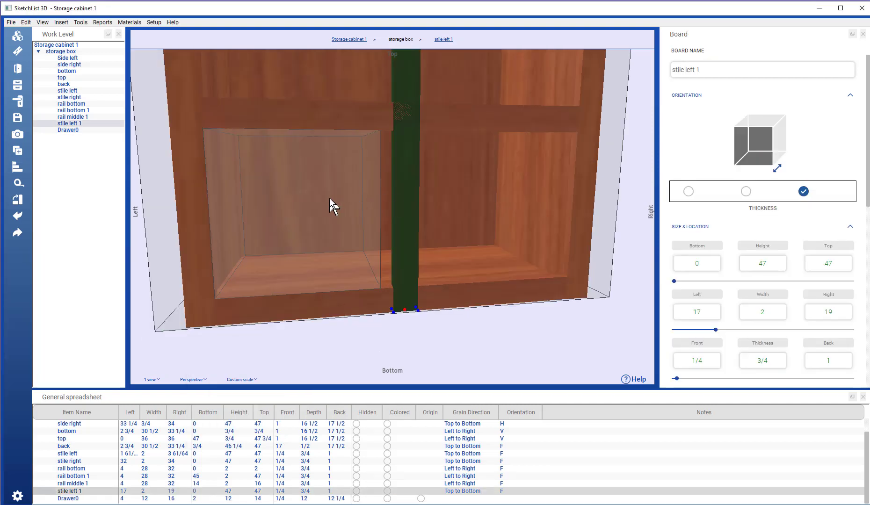
{"action": "left_click", "coordinate": [68, 129]}
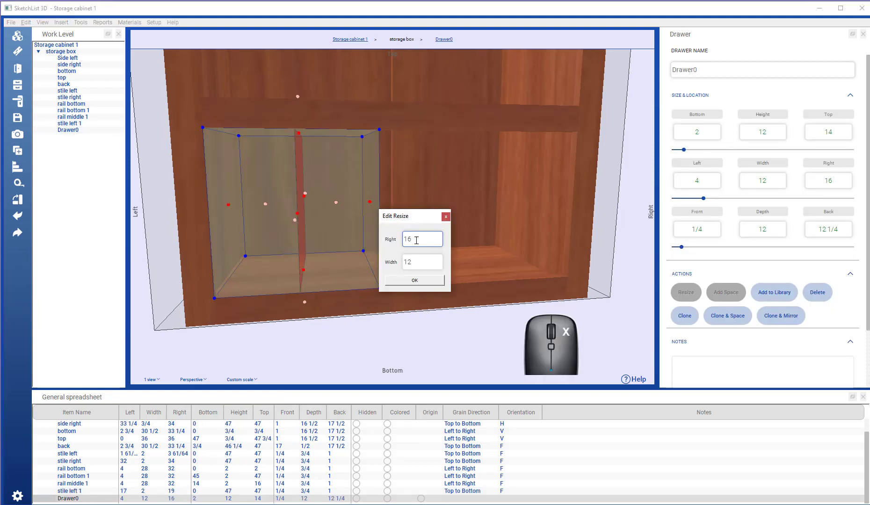
{"action": "type", "text": "17"}
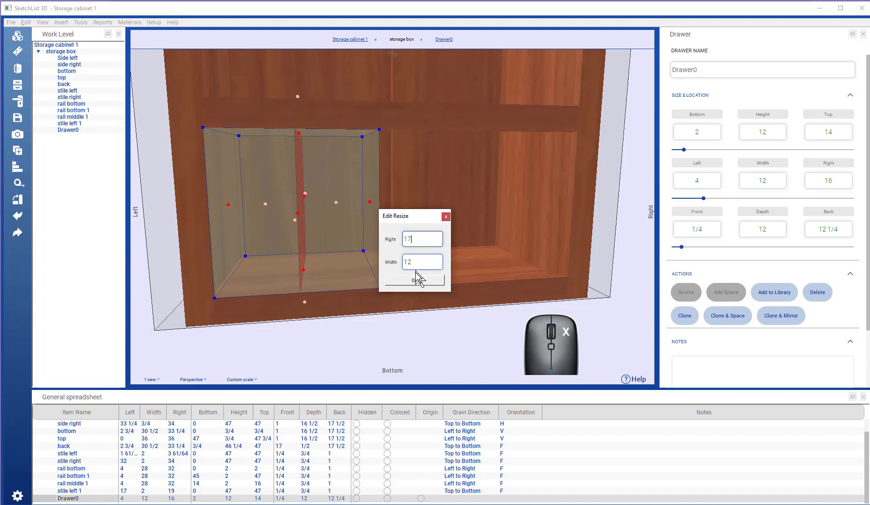
{"action": "left_click", "coordinate": [415, 279]}
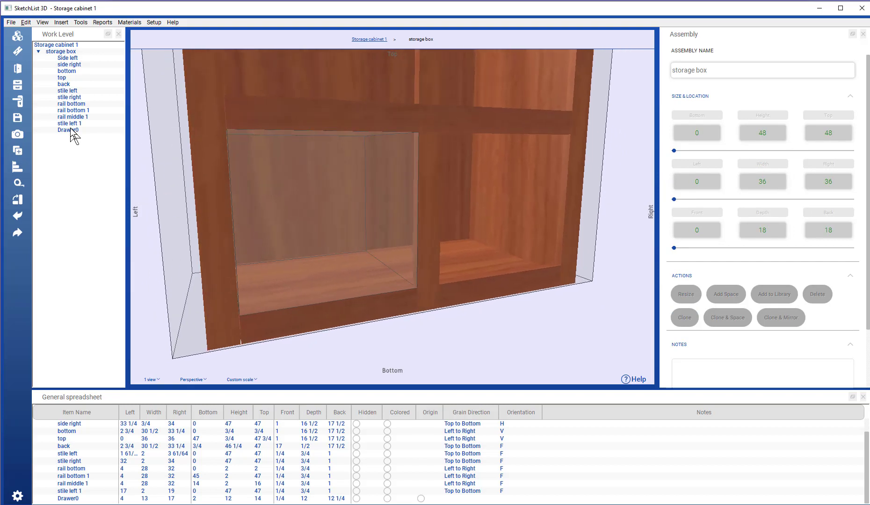
Inside Drawer0, start a board named 'front' in Cherry PW 3/4 in.
{"action": "left_click", "coordinate": [68, 130]}
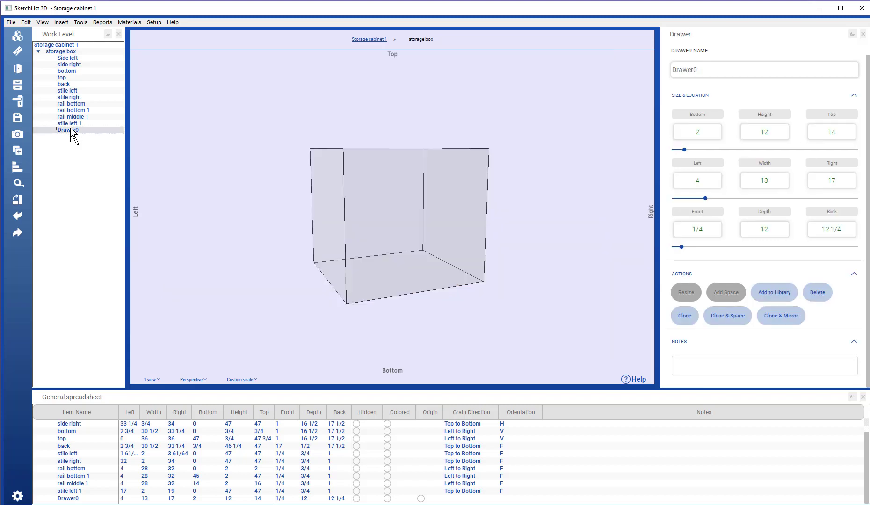
{"action": "double_click", "coordinate": [69, 130]}
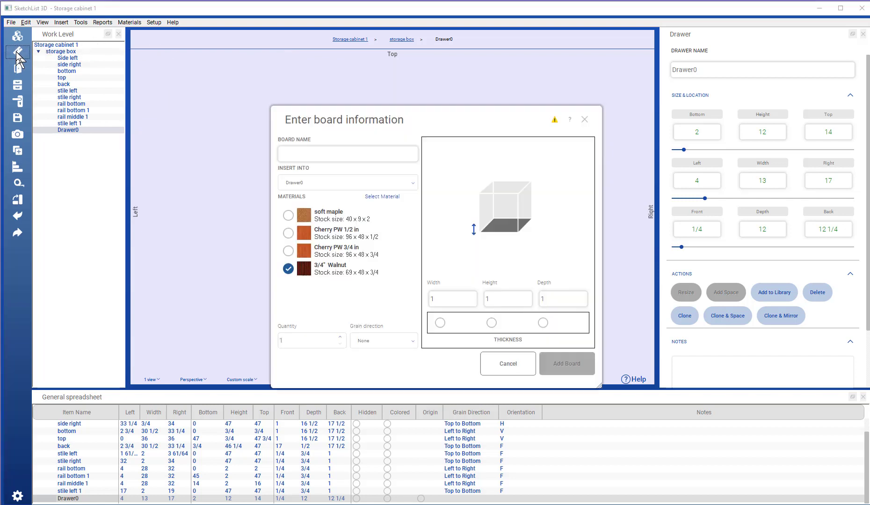
{"action": "left_click_drag", "start_coordinate": [343, 120], "coordinate": [538, 84]}
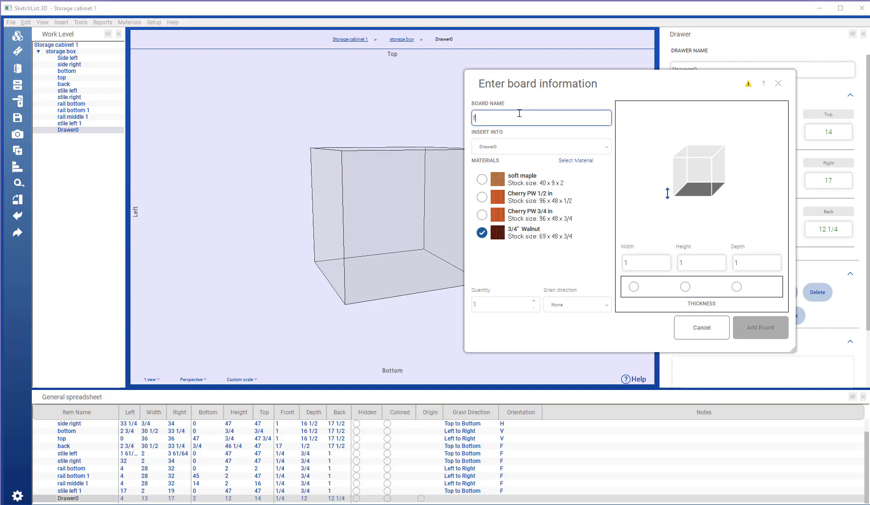
{"action": "type", "text": "front"}
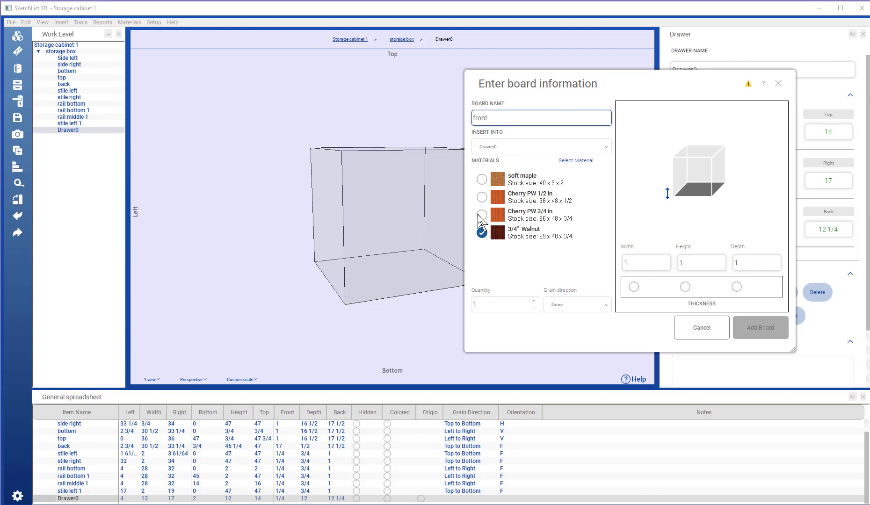
{"action": "left_click", "coordinate": [482, 216]}
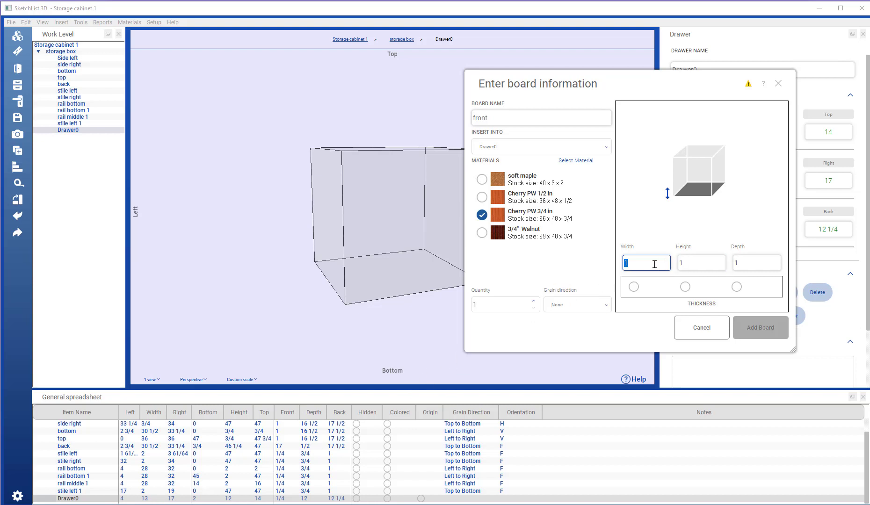
Size the front 13 by 12 by .75 thick with grain running along the width.
{"action": "type", "text": "13"}
{"action": "left_click", "coordinate": [701, 263]}
{"action": "type", "text": "2"}
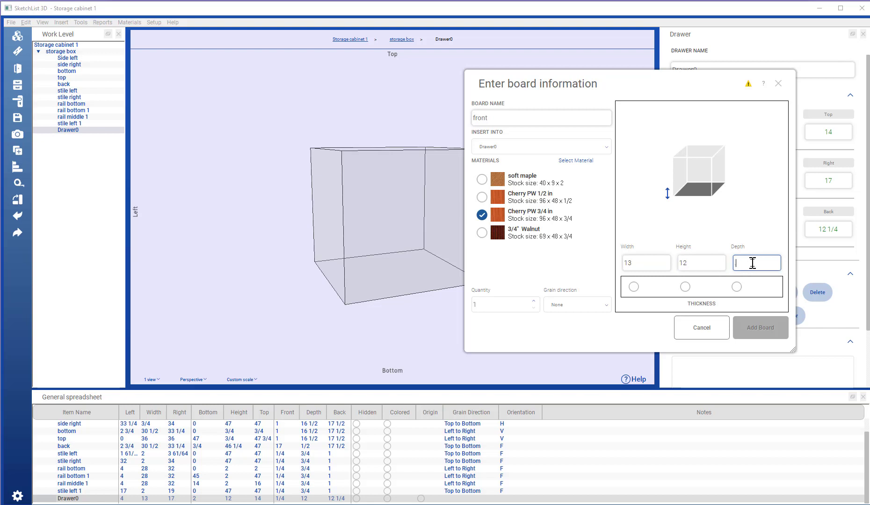
{"action": "type", "text": ".75"}
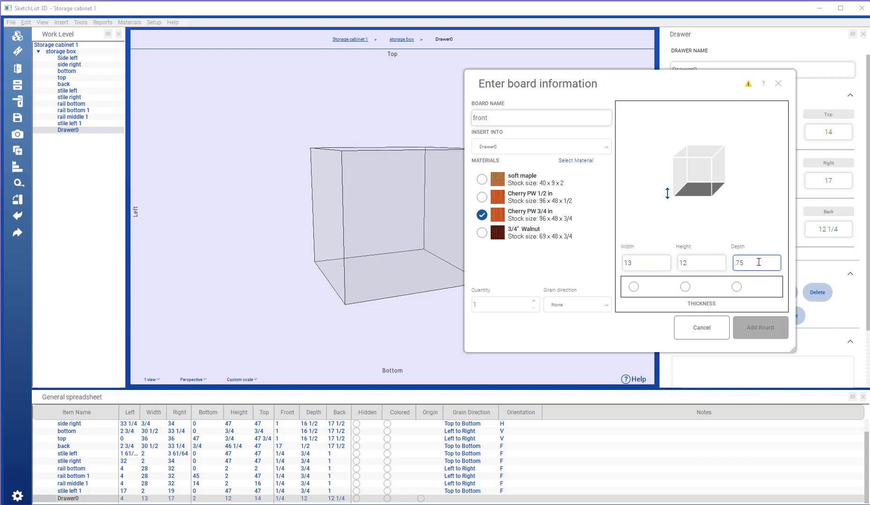
{"action": "left_click", "coordinate": [736, 287]}
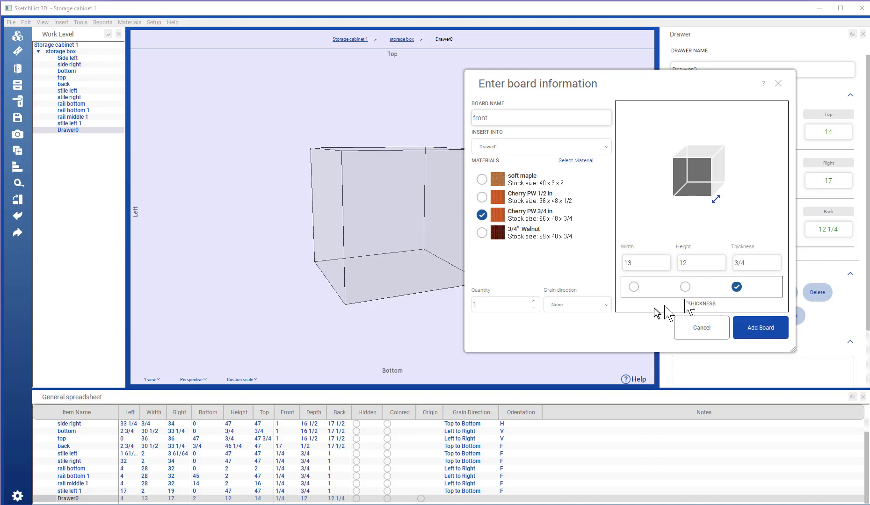
{"action": "left_click", "coordinate": [577, 304]}
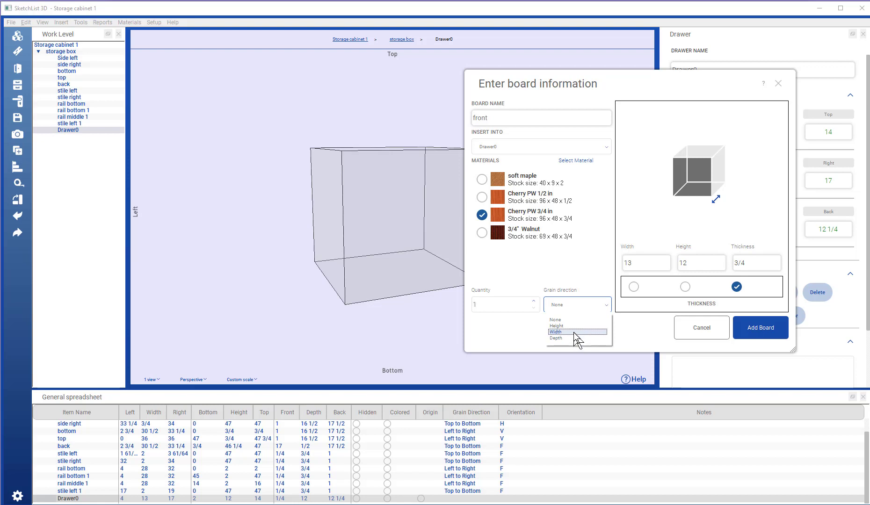
{"action": "left_click", "coordinate": [761, 327]}
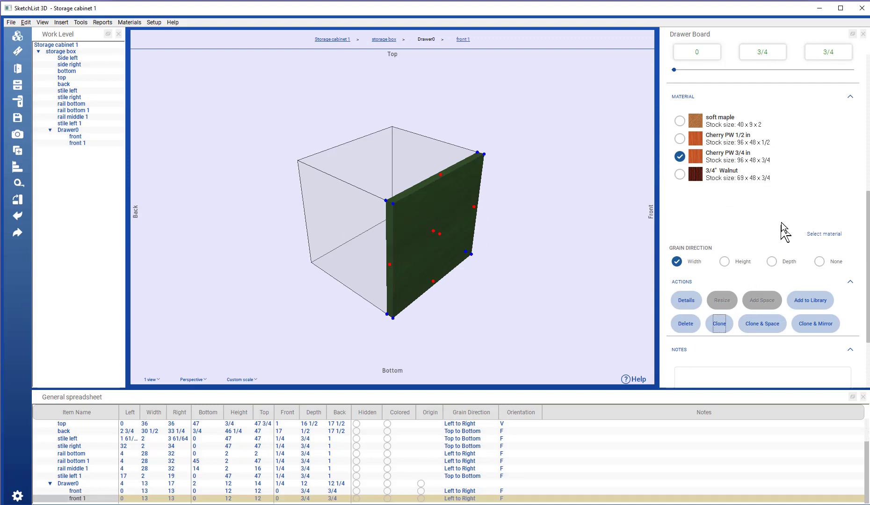
Slide the copied front board to the drawer's back and set its height to 8.
{"action": "left_click", "coordinate": [684, 300]}
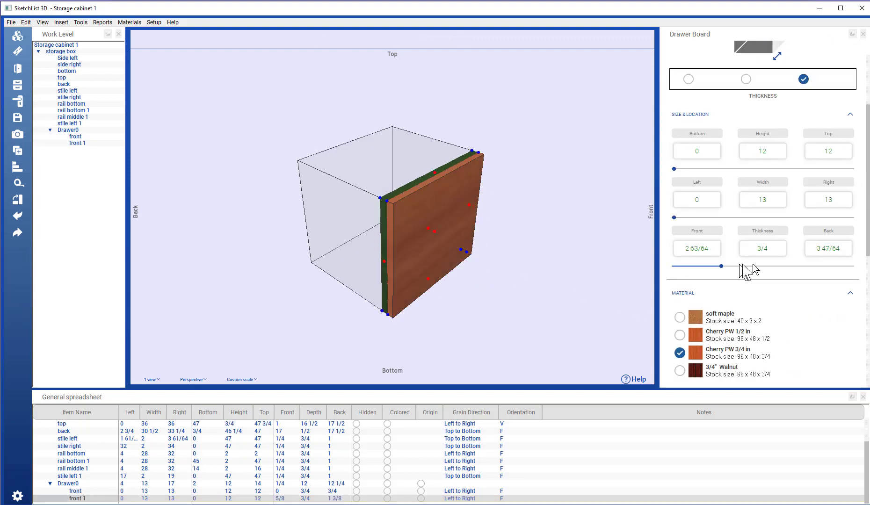
{"action": "left_click_drag", "start_coordinate": [704, 265], "coordinate": [852, 266]}
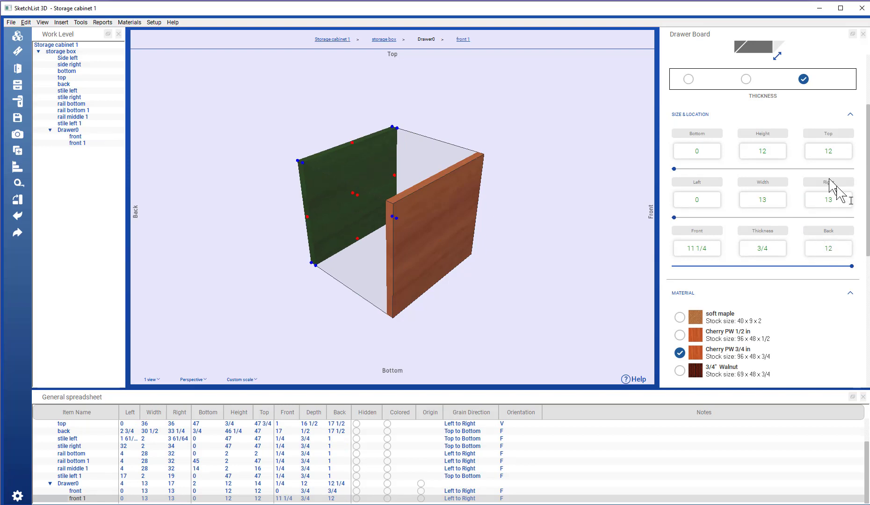
{"action": "mouse_move", "coordinate": [795, 151]}
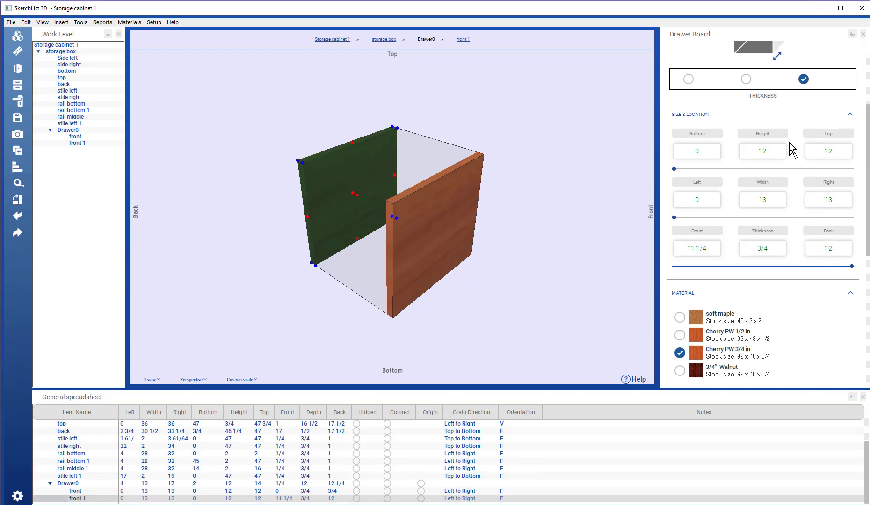
{"action": "left_click", "coordinate": [763, 151]}
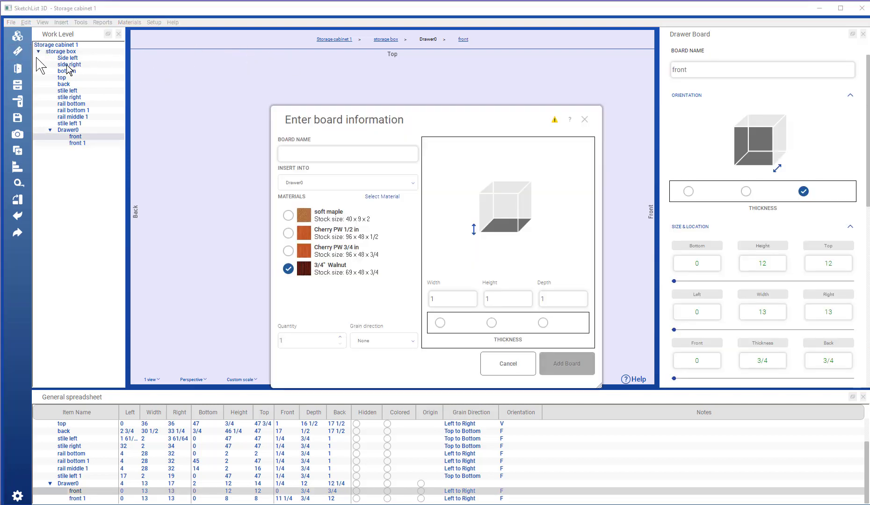
Start a 'side left' board in Cherry PW 1/2 in, 1/2 thick and 8 high.
{"action": "type", "text": "s"}
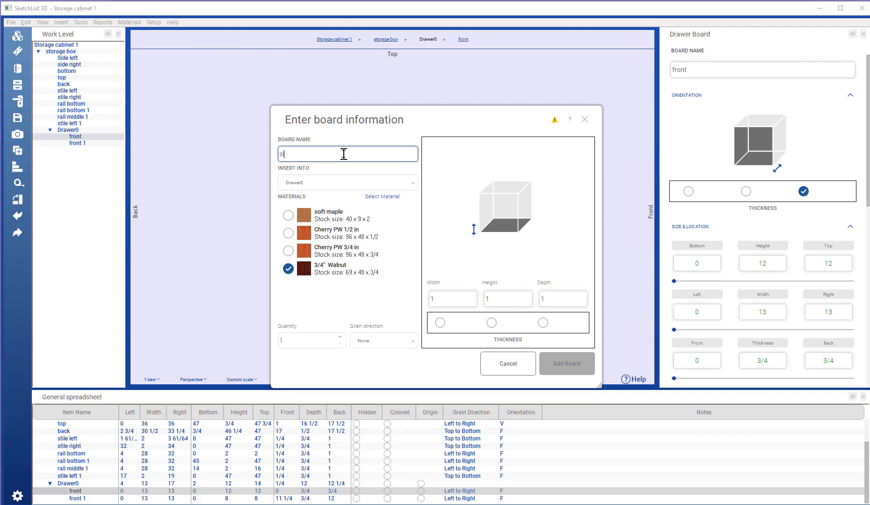
{"action": "left_click", "coordinate": [288, 233]}
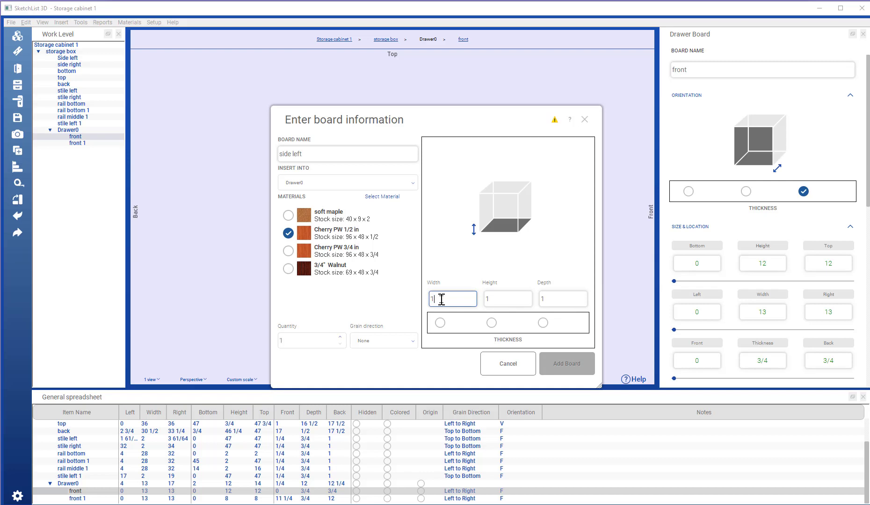
{"action": "type", "text": "/2"}
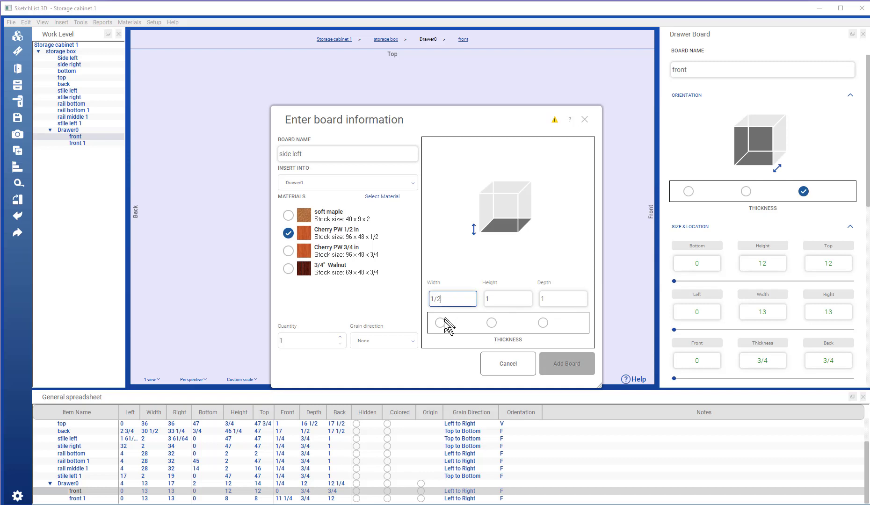
{"action": "left_click", "coordinate": [438, 323]}
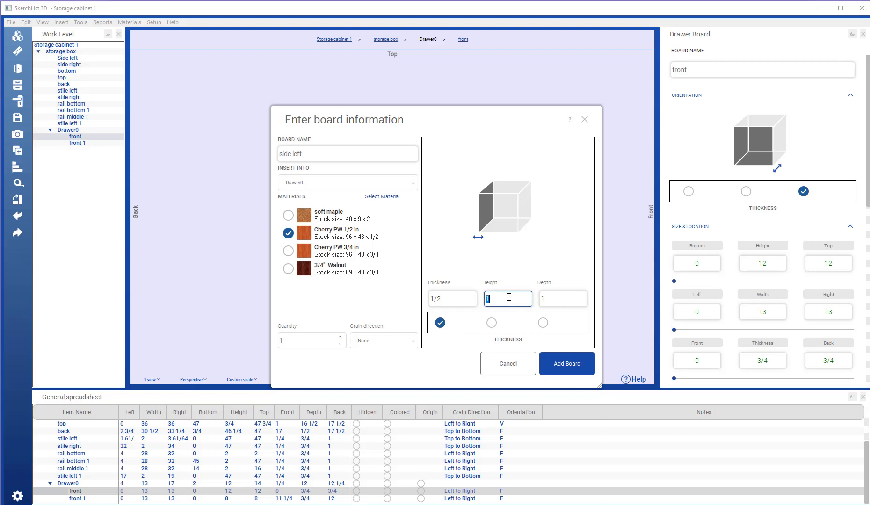
{"action": "type", "text": "8"}
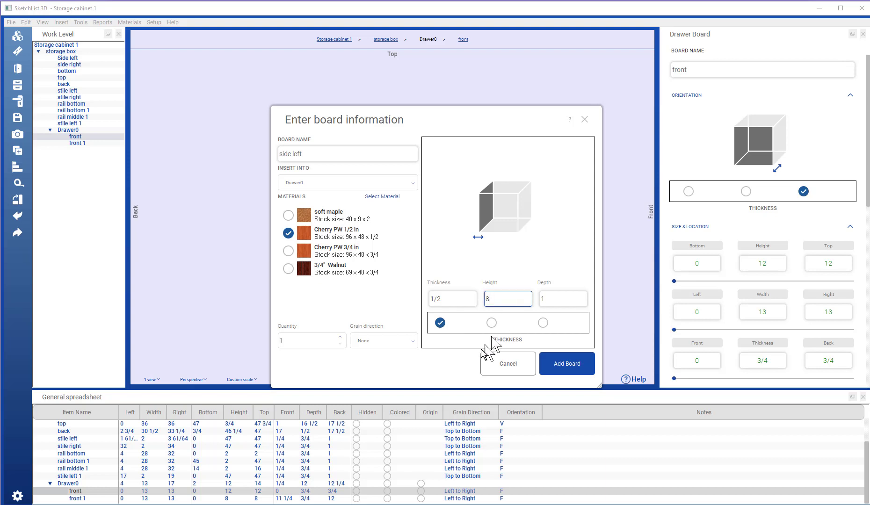
Give the side board depth 12 with grain along the depth and add it to the drawer.
{"action": "left_click", "coordinate": [562, 299]}
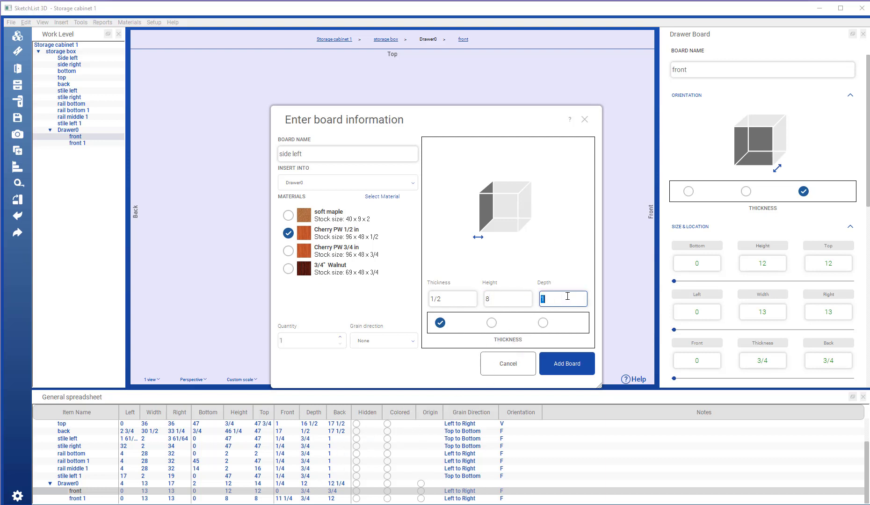
{"action": "type", "text": "12"}
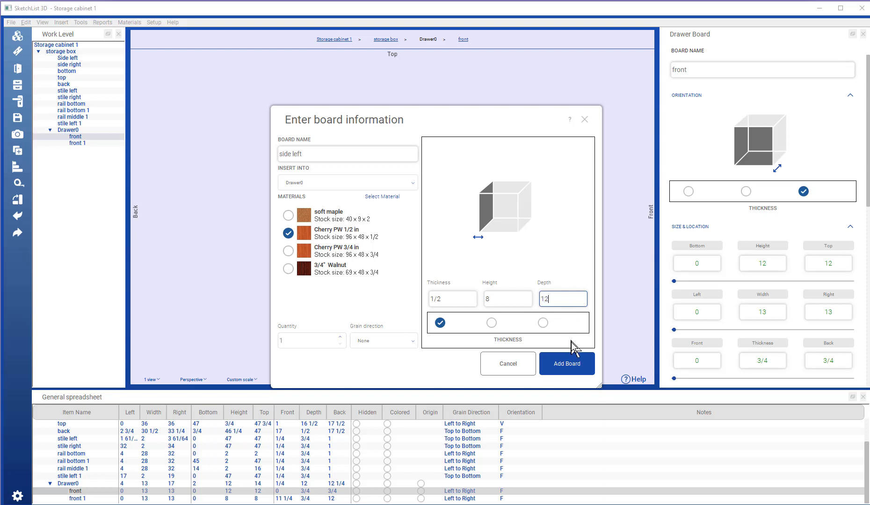
{"action": "left_click", "coordinate": [383, 341]}
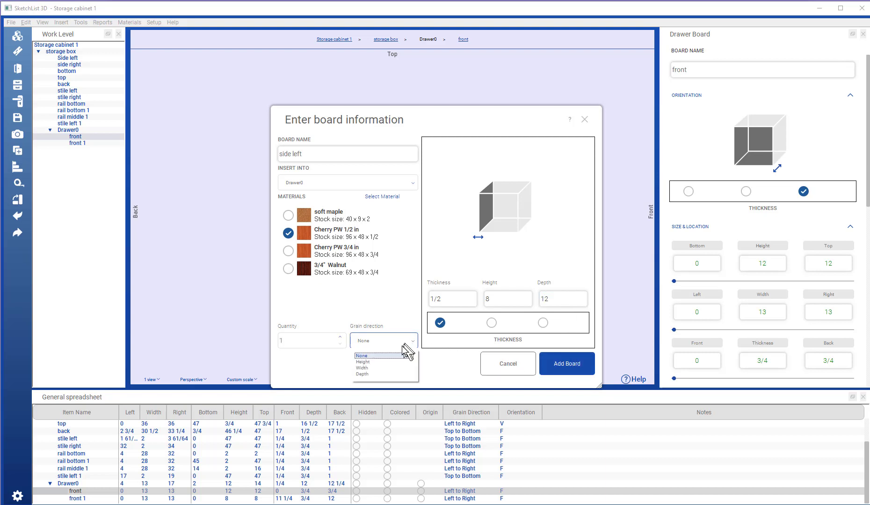
{"action": "left_click", "coordinate": [362, 373]}
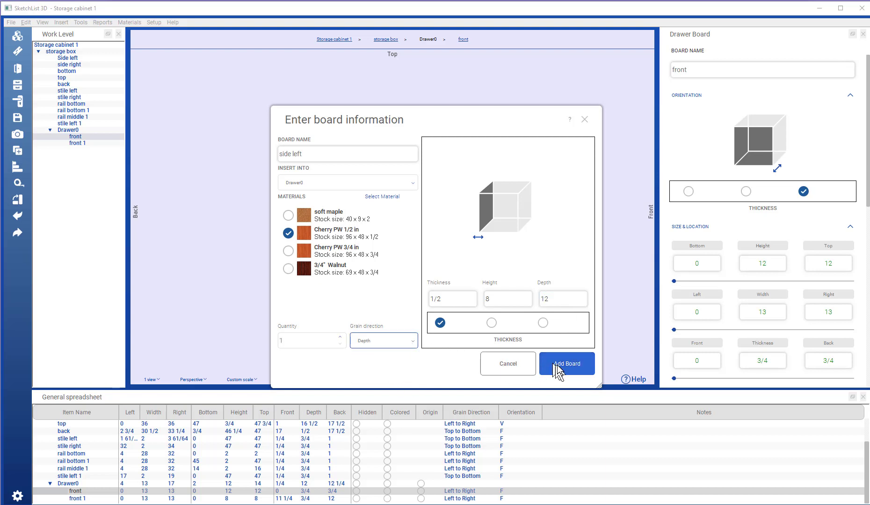
{"action": "left_click", "coordinate": [567, 364]}
{"action": "type", "text": ".5"}
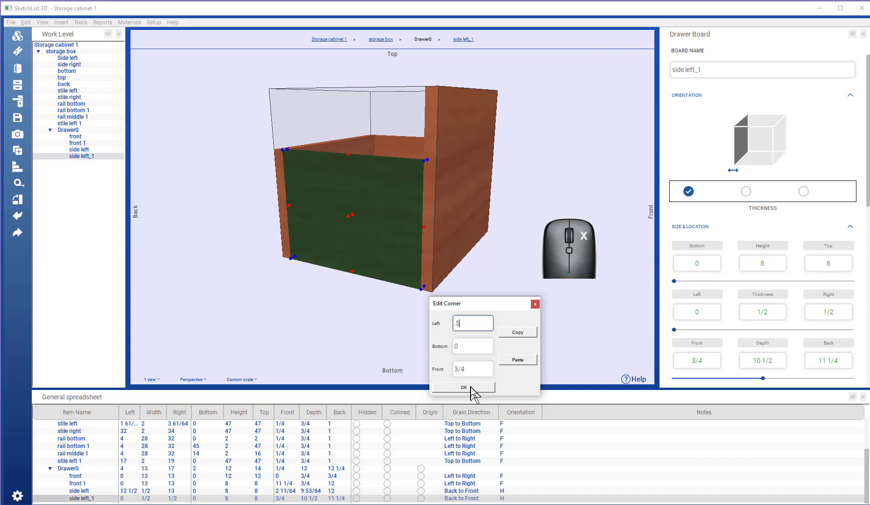
Confirm the copied side's position, then move the back board's left edge to .5 and edit its width.
{"action": "left_click", "coordinate": [463, 387]}
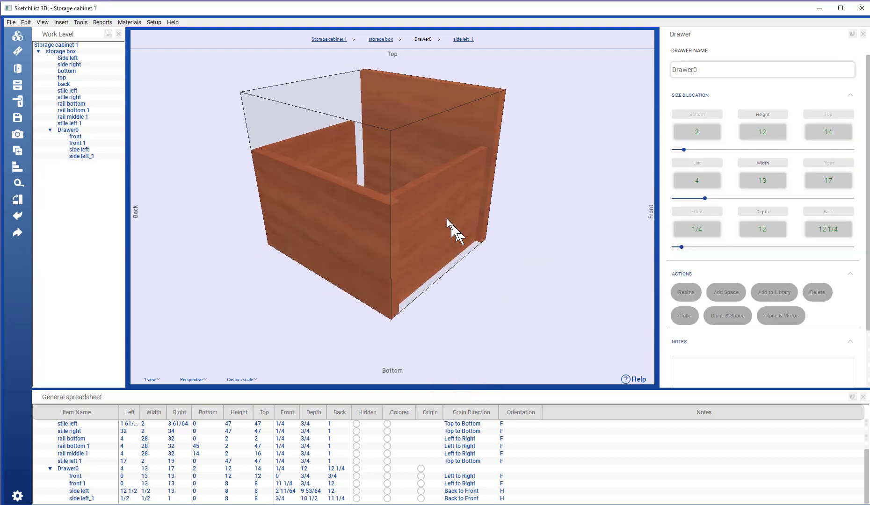
{"action": "left_click", "coordinate": [77, 143]}
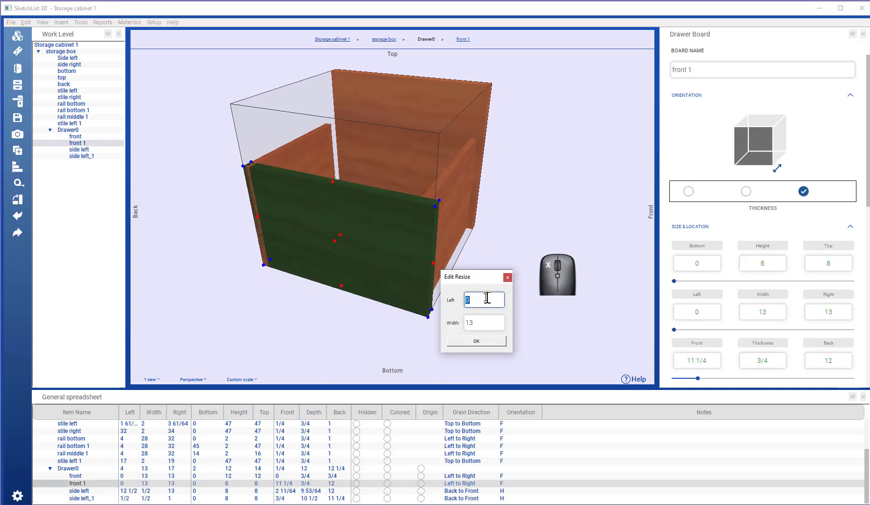
{"action": "type", "text": ".5"}
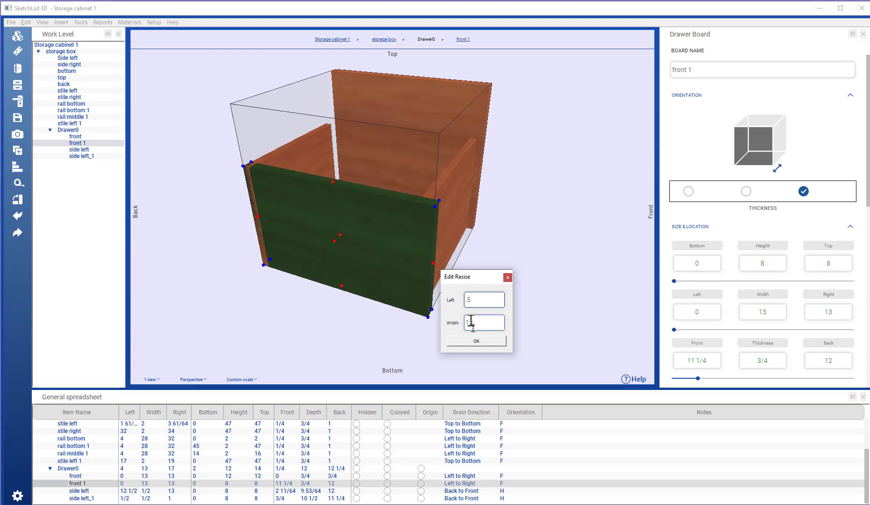
{"action": "left_click", "coordinate": [476, 340]}
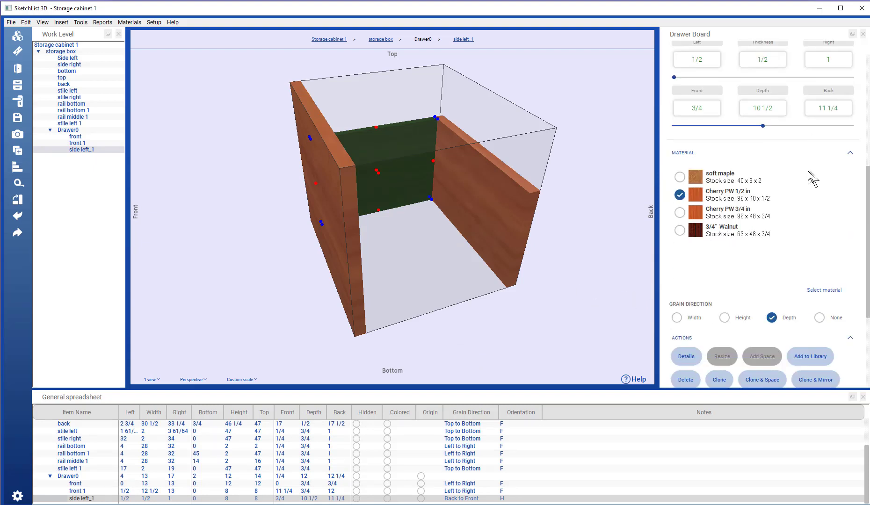
Clone-and-mirror the drawer side, then bring front 1's right edge in to 12.5.
{"action": "scroll", "scroll_direction": "down", "scroll_amount": 3}
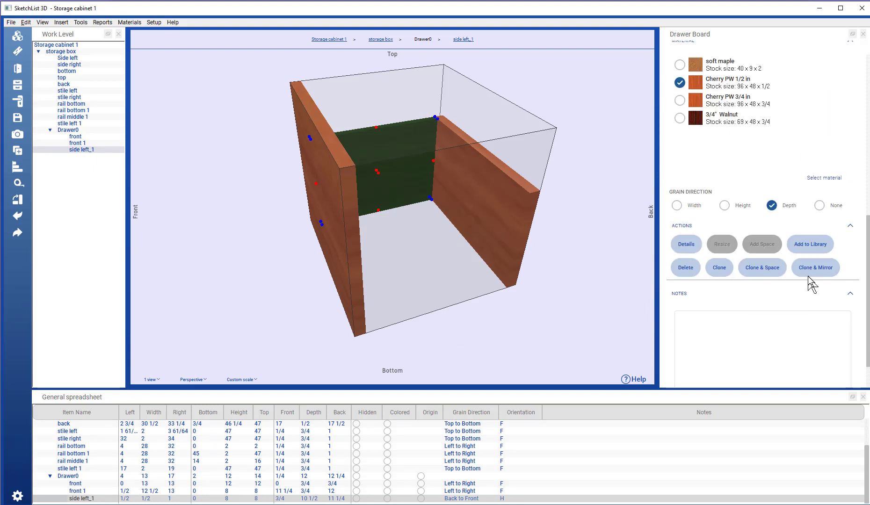
{"action": "left_click", "coordinate": [815, 266]}
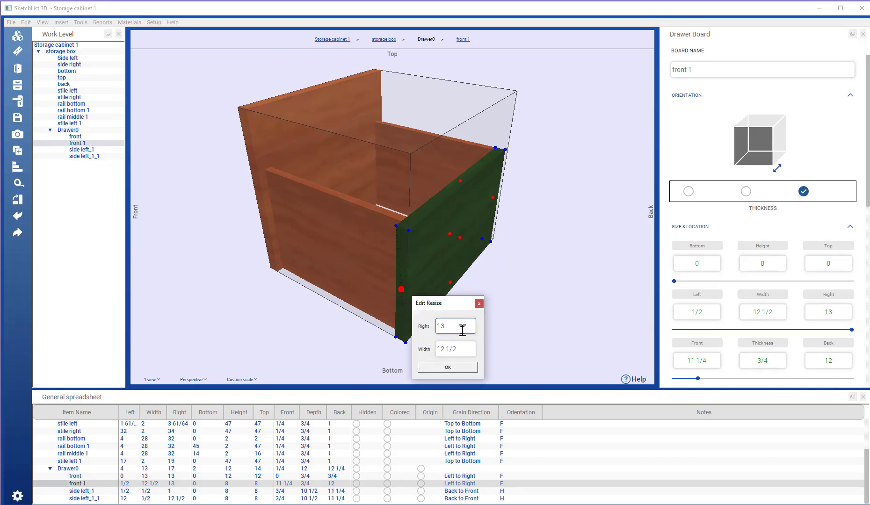
{"action": "type", "text": "12.5"}
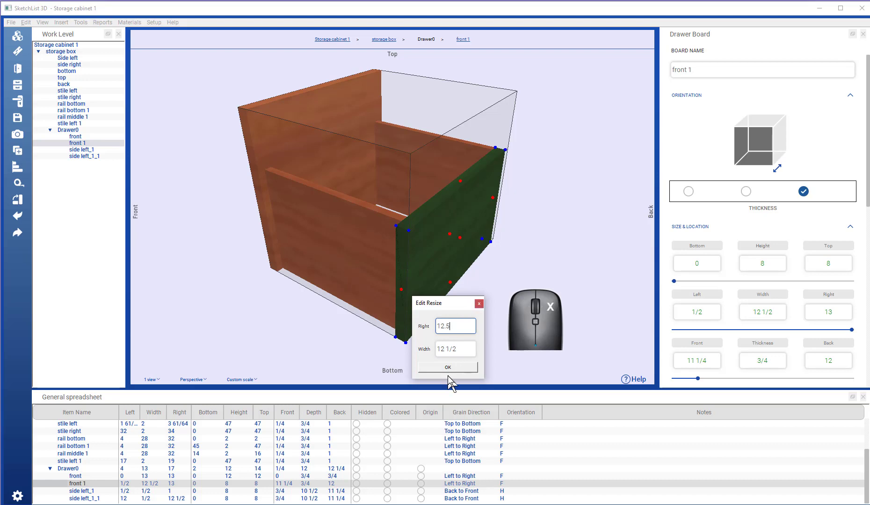
{"action": "left_click", "coordinate": [447, 367]}
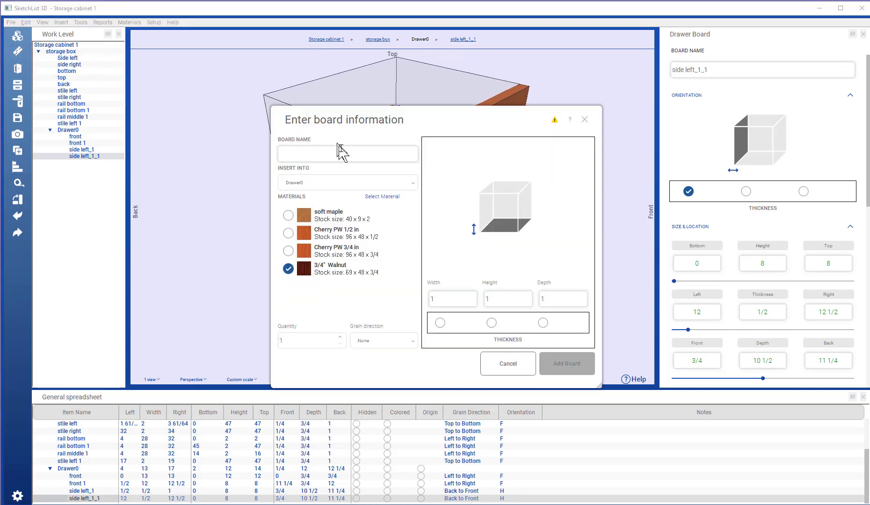
Name the new board 'bottom' in Cherry PW 1/2 in with grain running along Depth.
{"action": "type", "text": "bottom"}
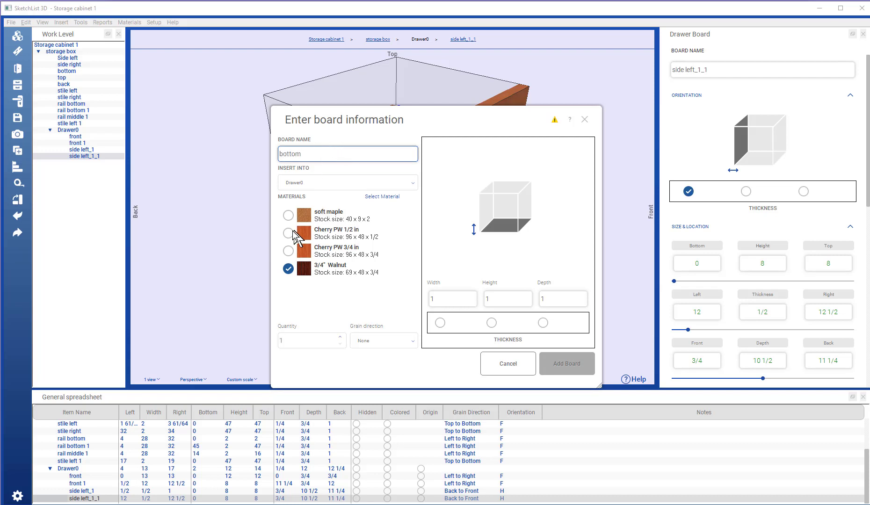
{"action": "left_click", "coordinate": [288, 233]}
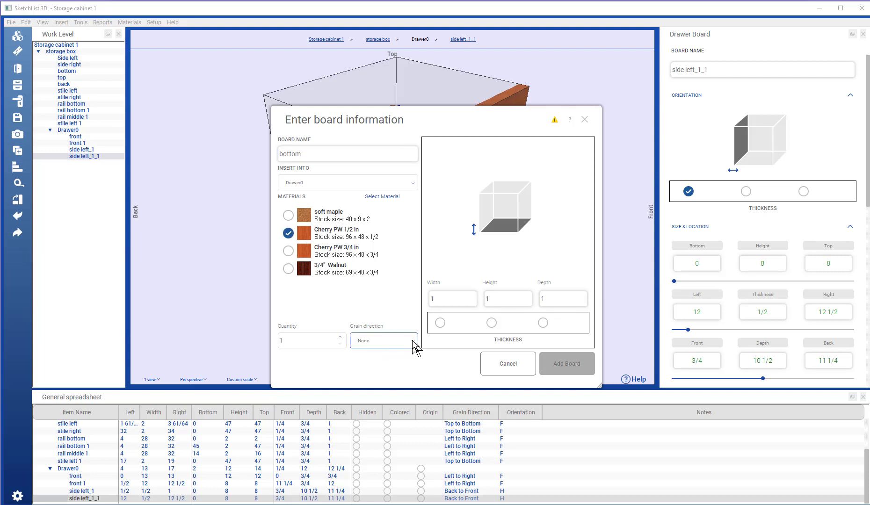
{"action": "left_click", "coordinate": [381, 341]}
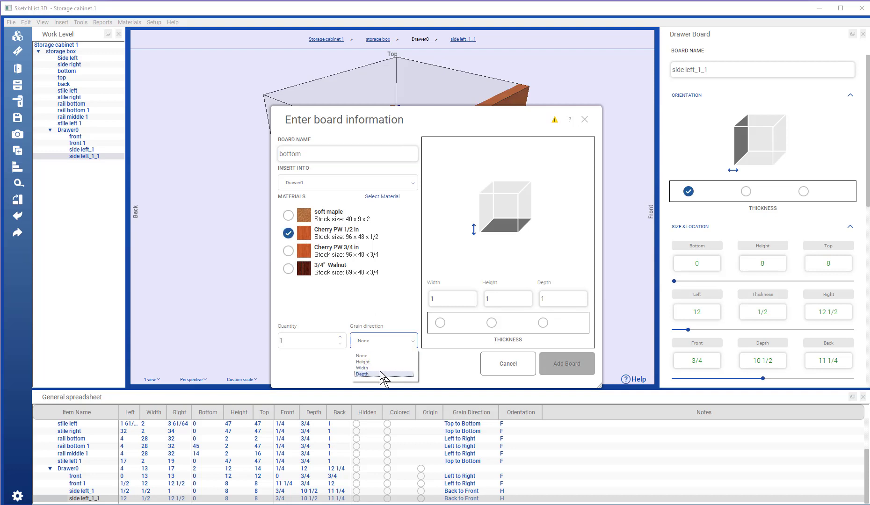
{"action": "left_click", "coordinate": [361, 373]}
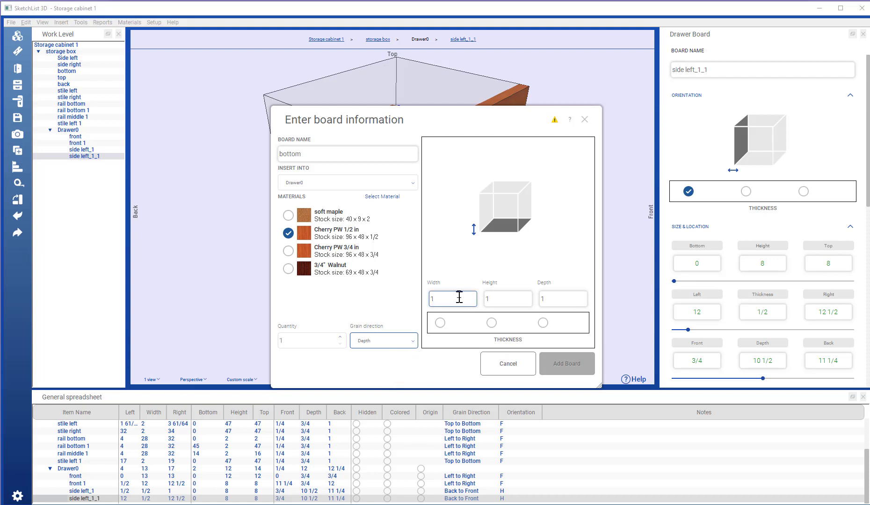
Size the bottom 8 wide, 1/2 thick, 8 deep, laid flat, and add it to Drawer0.
{"action": "left_click", "coordinate": [452, 299]}
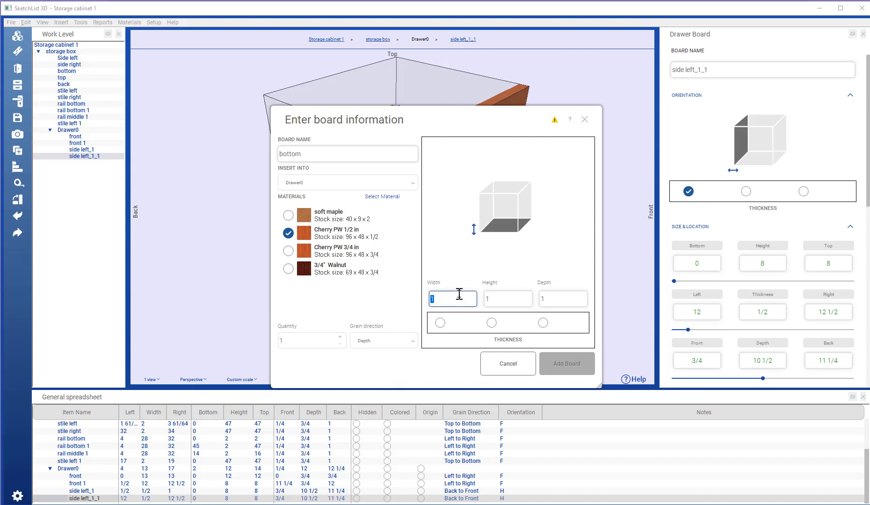
{"action": "left_click", "coordinate": [508, 298]}
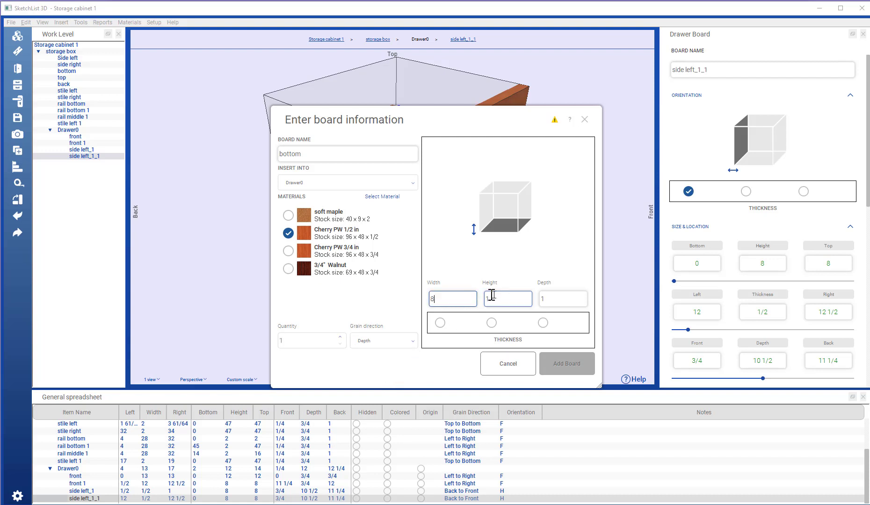
{"action": "left_click", "coordinate": [507, 298]}
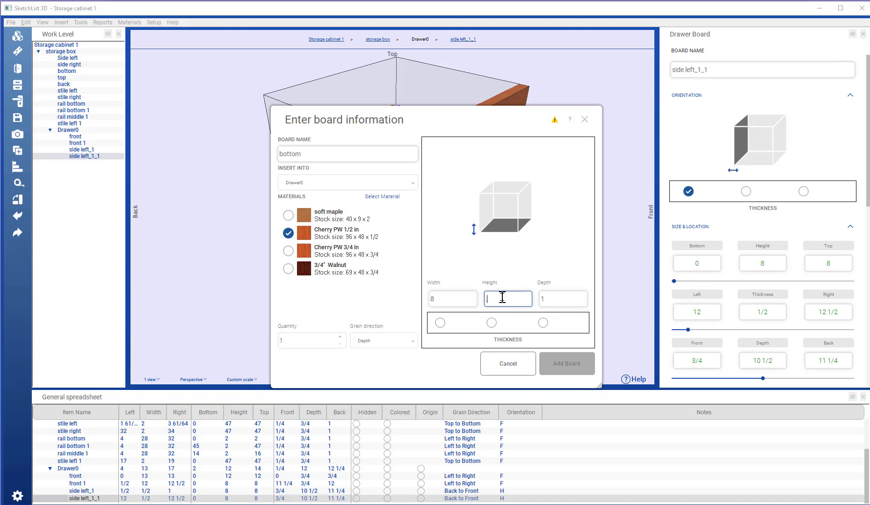
{"action": "type", "text": ".5"}
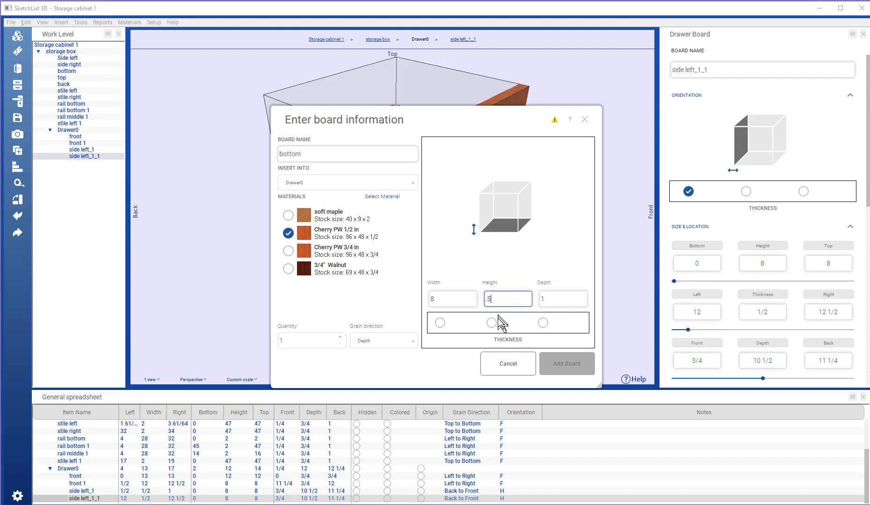
{"action": "left_click", "coordinate": [490, 323]}
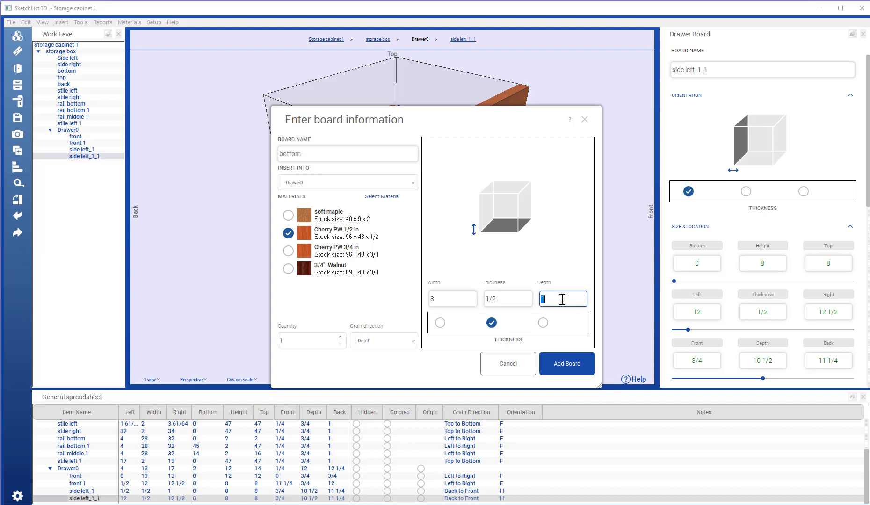
{"action": "type", "text": "8"}
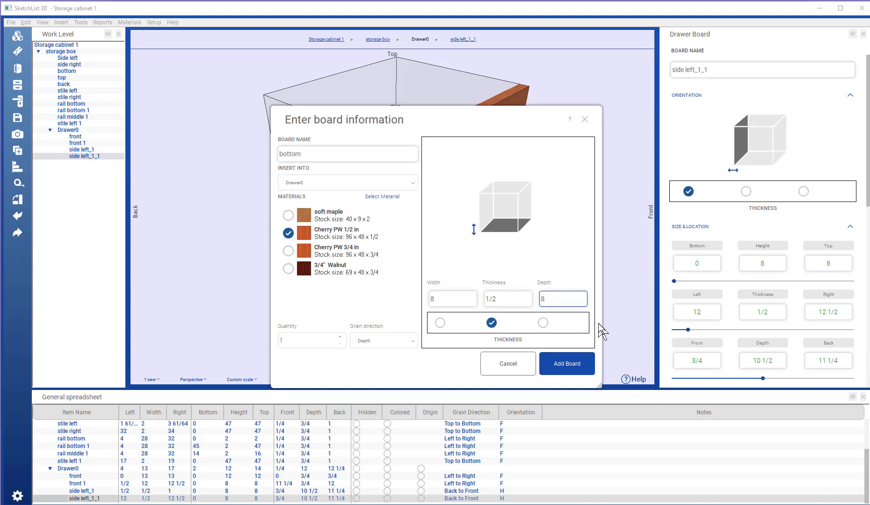
{"action": "left_click", "coordinate": [566, 364]}
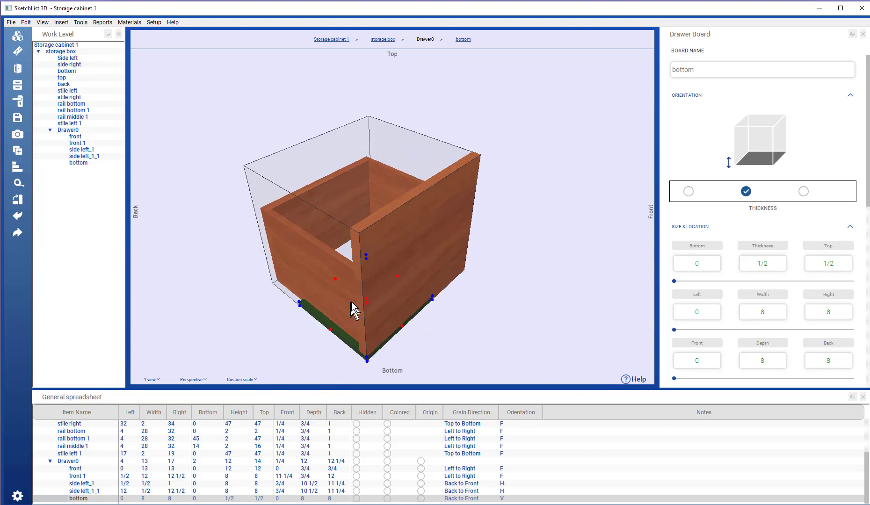
Stretch the bottom between the inner faces of the two drawer sides, spanning 1 to 12.
{"action": "left_click", "coordinate": [82, 149]}
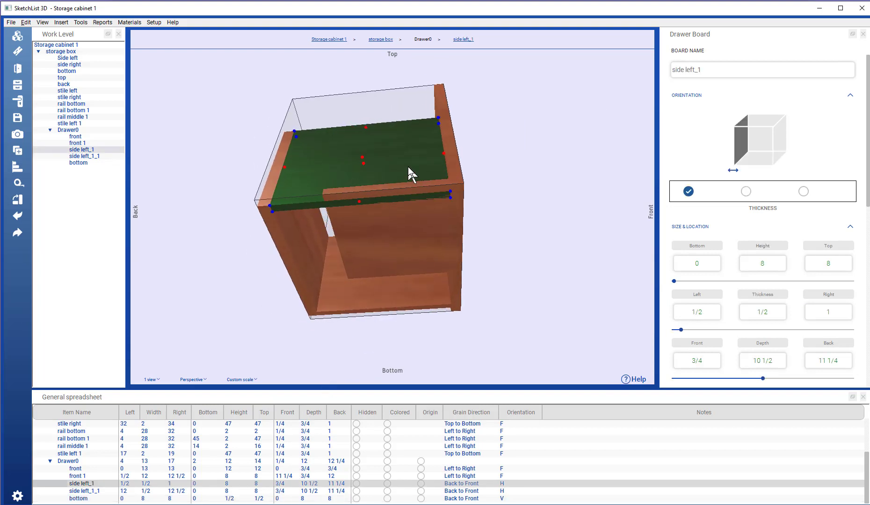
{"action": "left_click", "coordinate": [79, 163]}
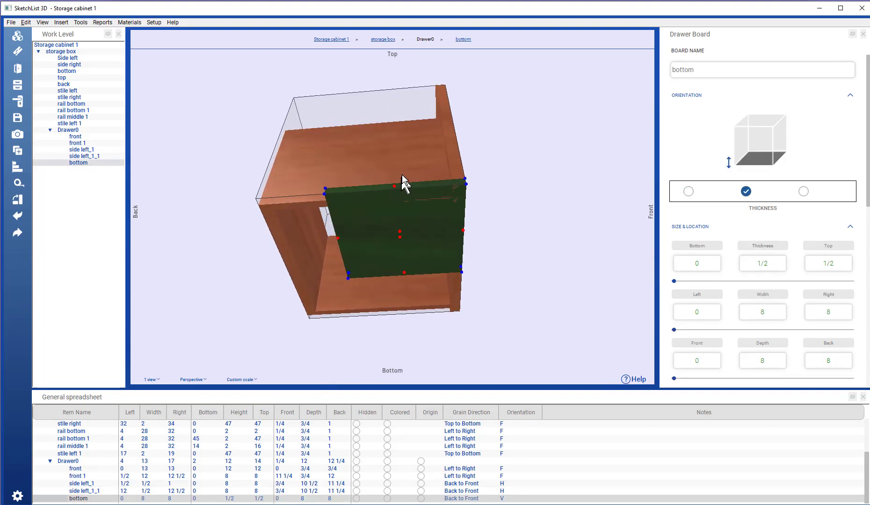
{"action": "left_click", "coordinate": [82, 149]}
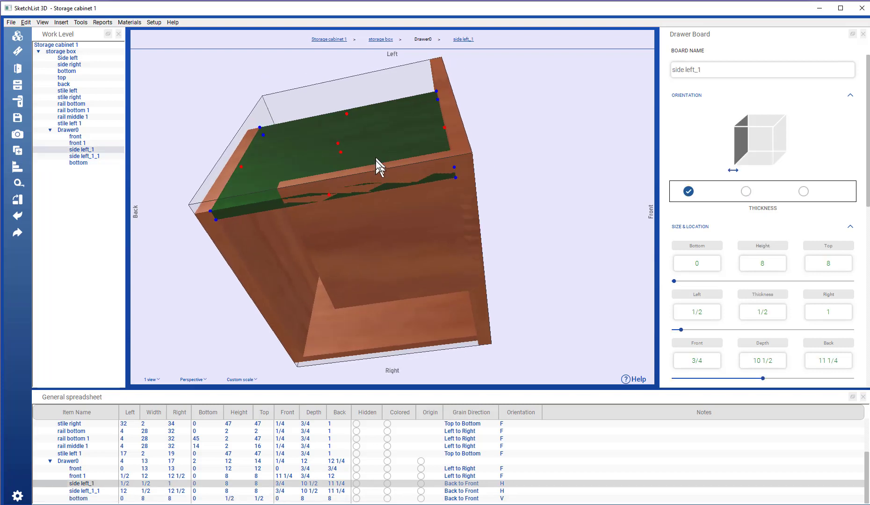
{"action": "mouse_move", "coordinate": [458, 185]}
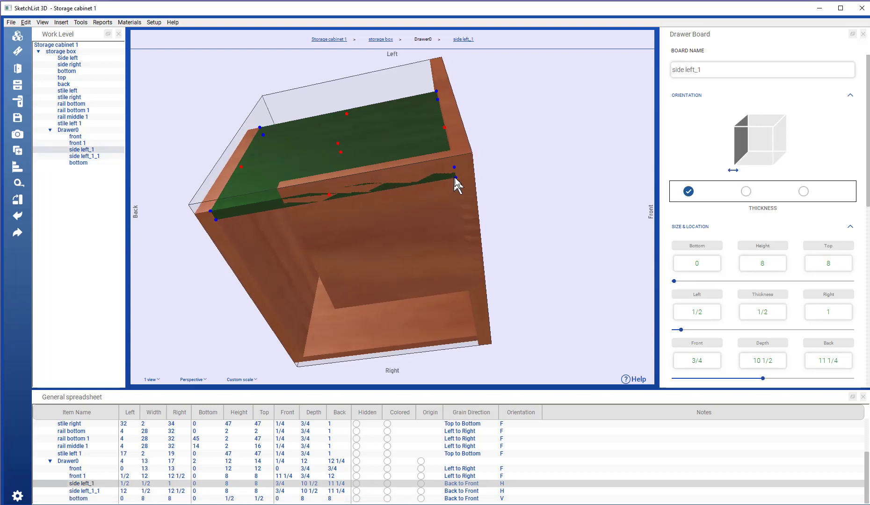
{"action": "left_click", "coordinate": [454, 166]}
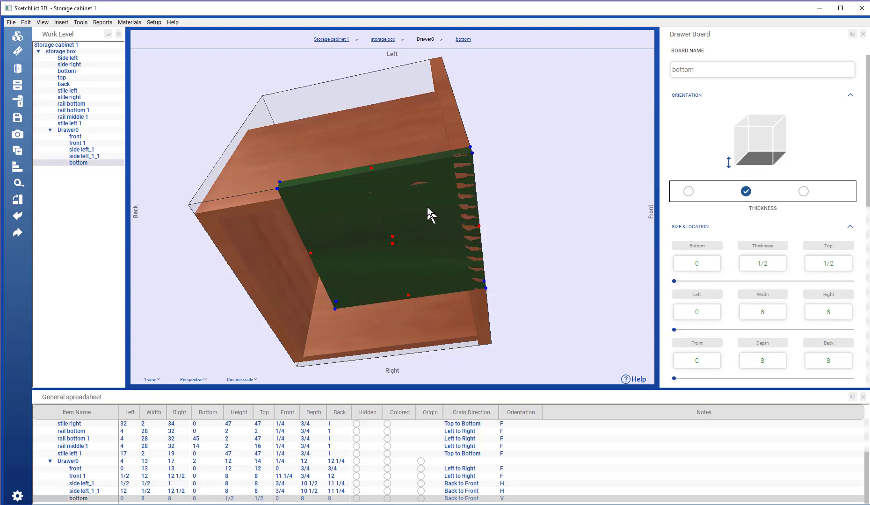
{"action": "mouse_move", "coordinate": [474, 161]}
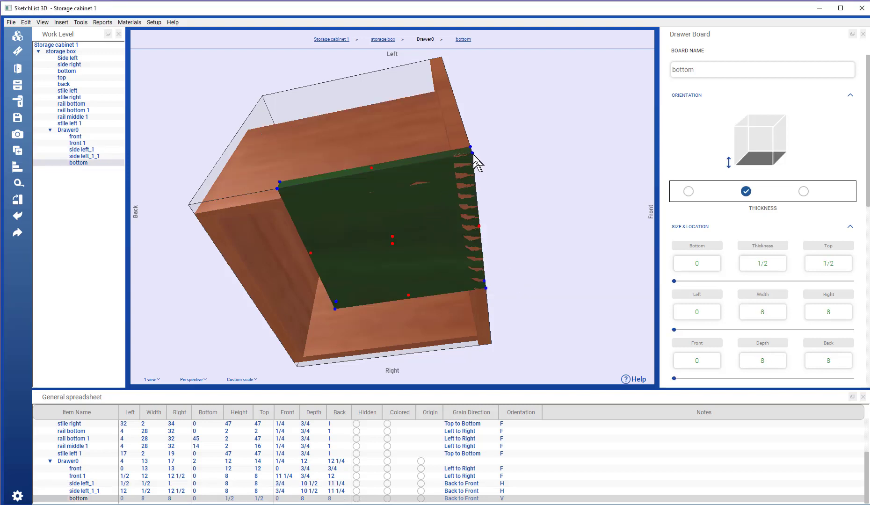
{"action": "left_click", "coordinate": [472, 148]}
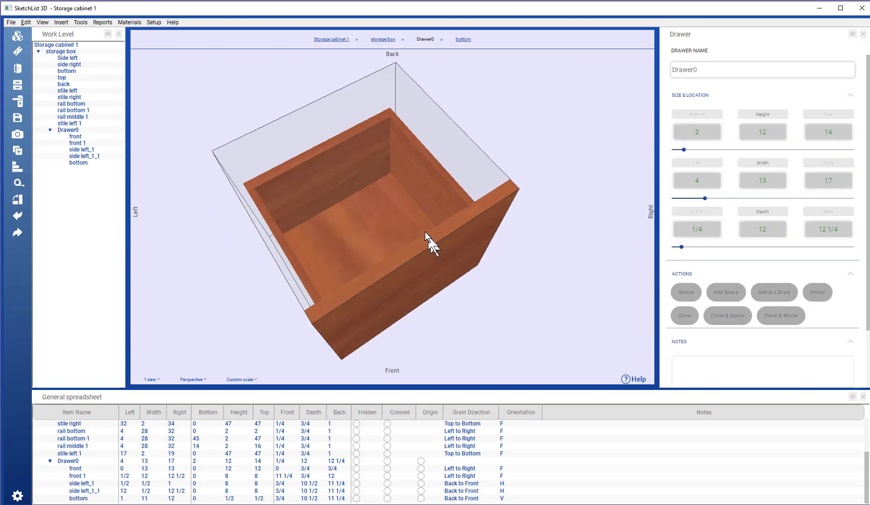
Orbit to inspect Drawer0, then return to the storage box work level.
{"action": "left_click_drag", "start_coordinate": [432, 245], "coordinate": [465, 168]}
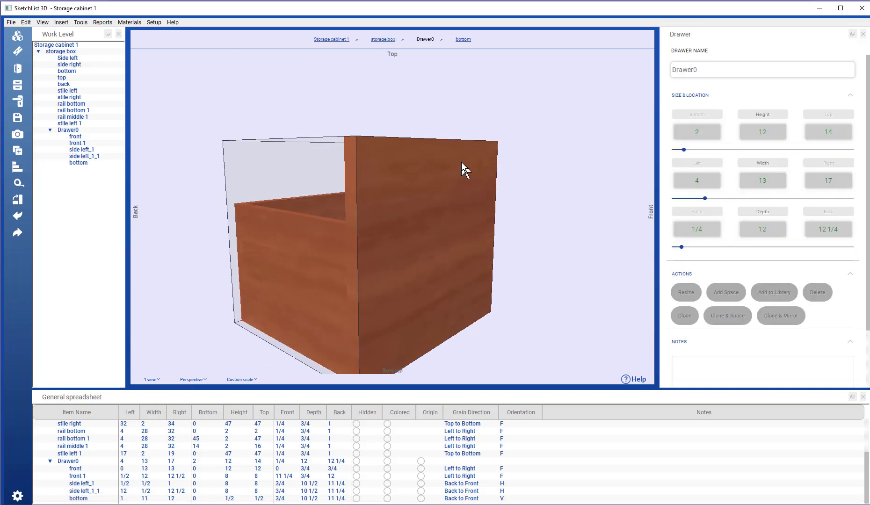
{"action": "left_click_drag", "start_coordinate": [463, 170], "coordinate": [444, 255]}
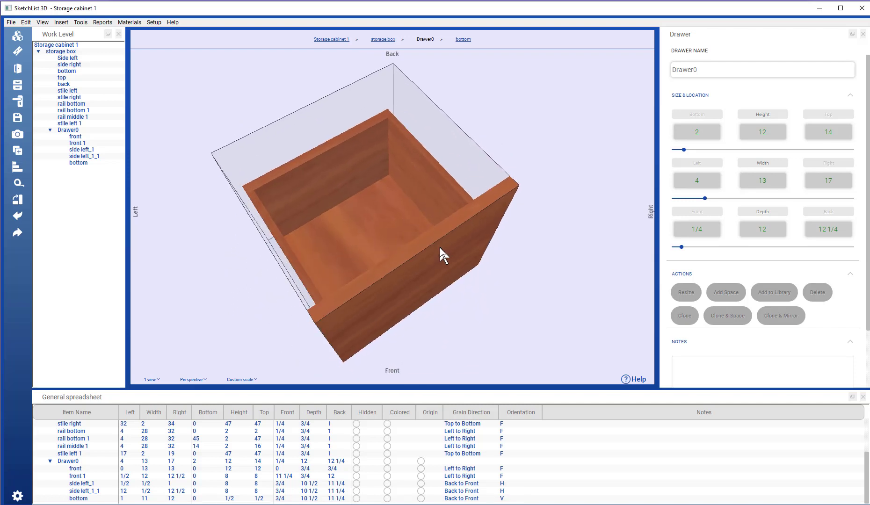
{"action": "left_click_drag", "start_coordinate": [442, 253], "coordinate": [377, 252]}
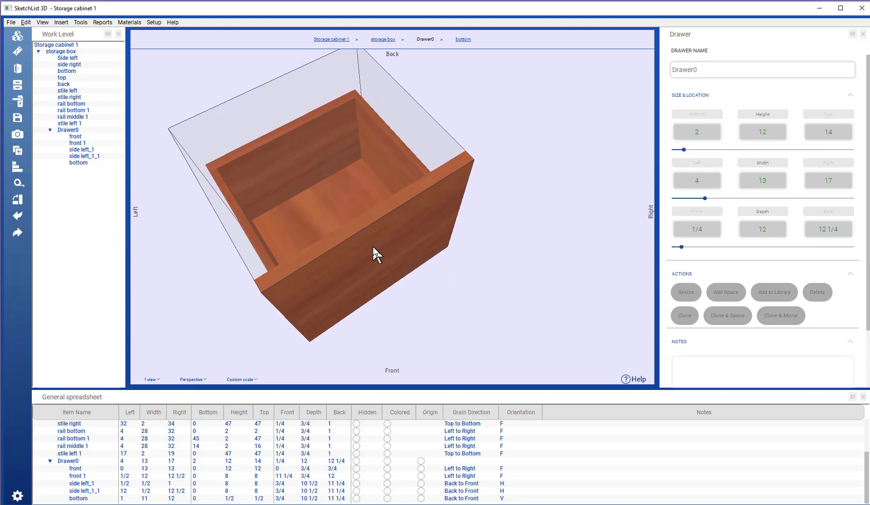
{"action": "left_click", "coordinate": [75, 137]}
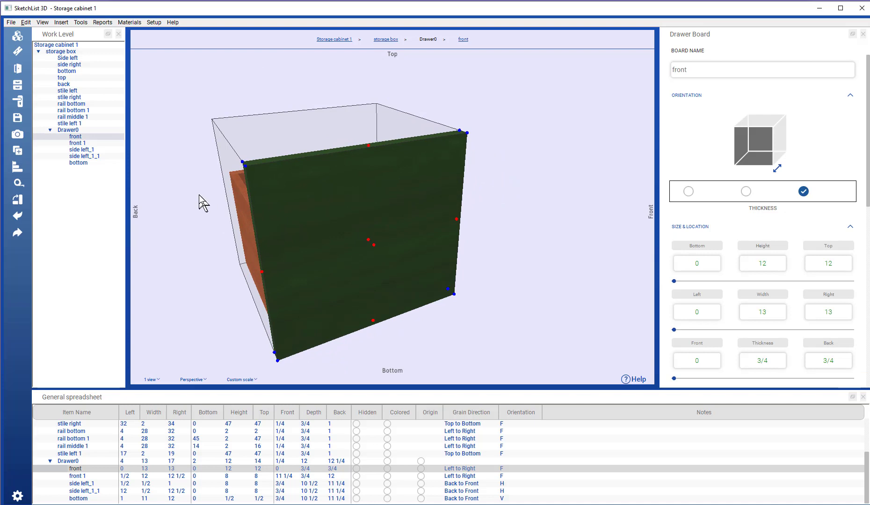
{"action": "left_click", "coordinate": [59, 52]}
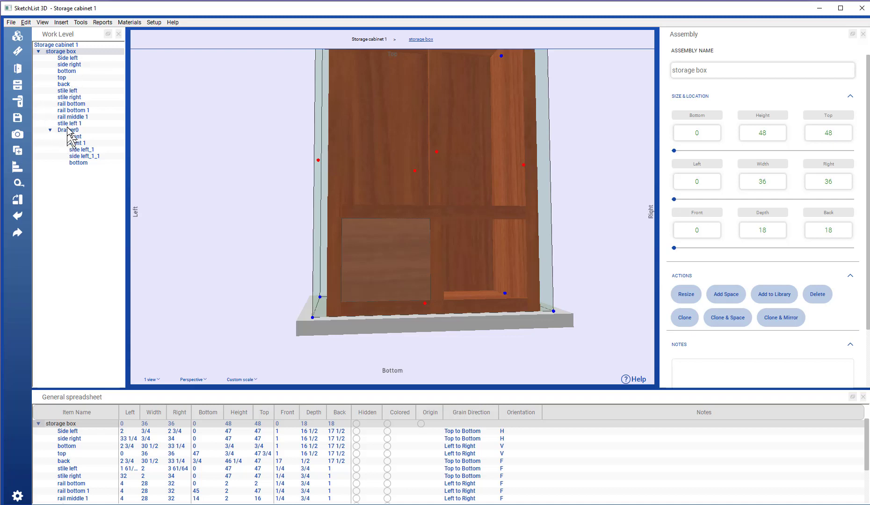
Clone Drawer0 from the left with spacing 2 to create 'Drawer0 1' beside it.
{"action": "left_click", "coordinate": [69, 130]}
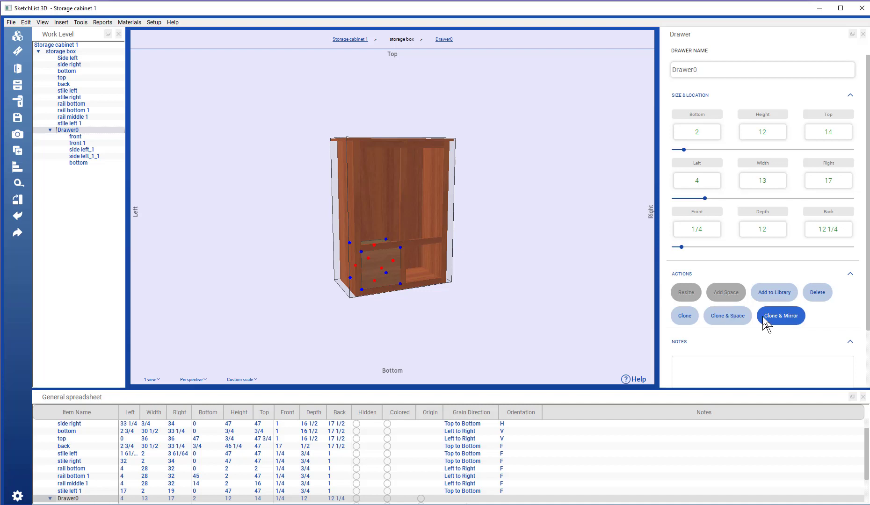
{"action": "left_click", "coordinate": [727, 316]}
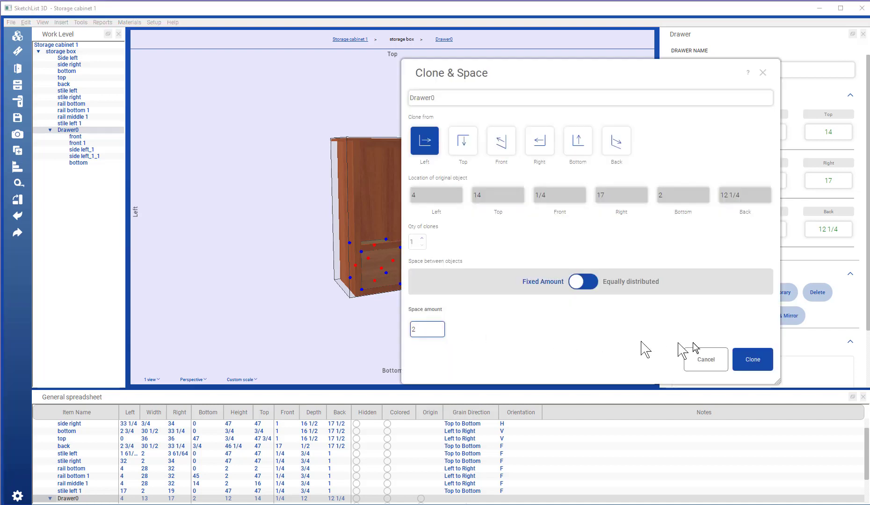
{"action": "left_click", "coordinate": [753, 359]}
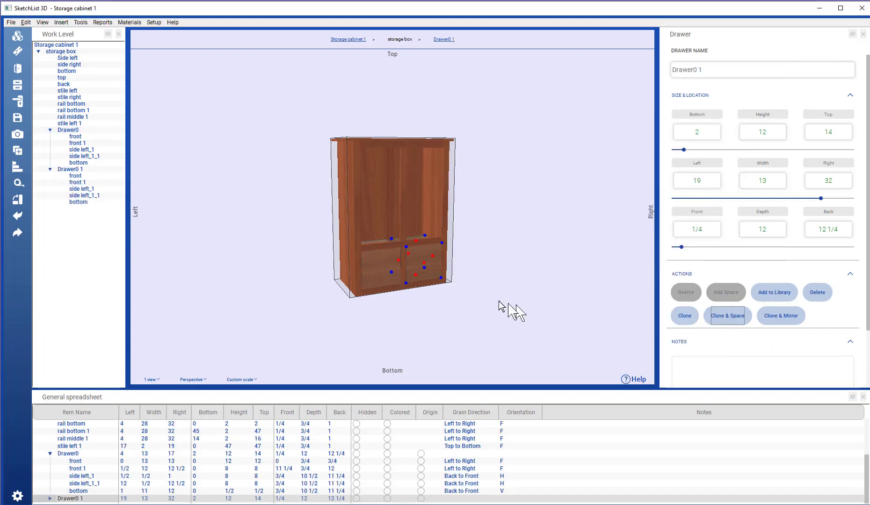